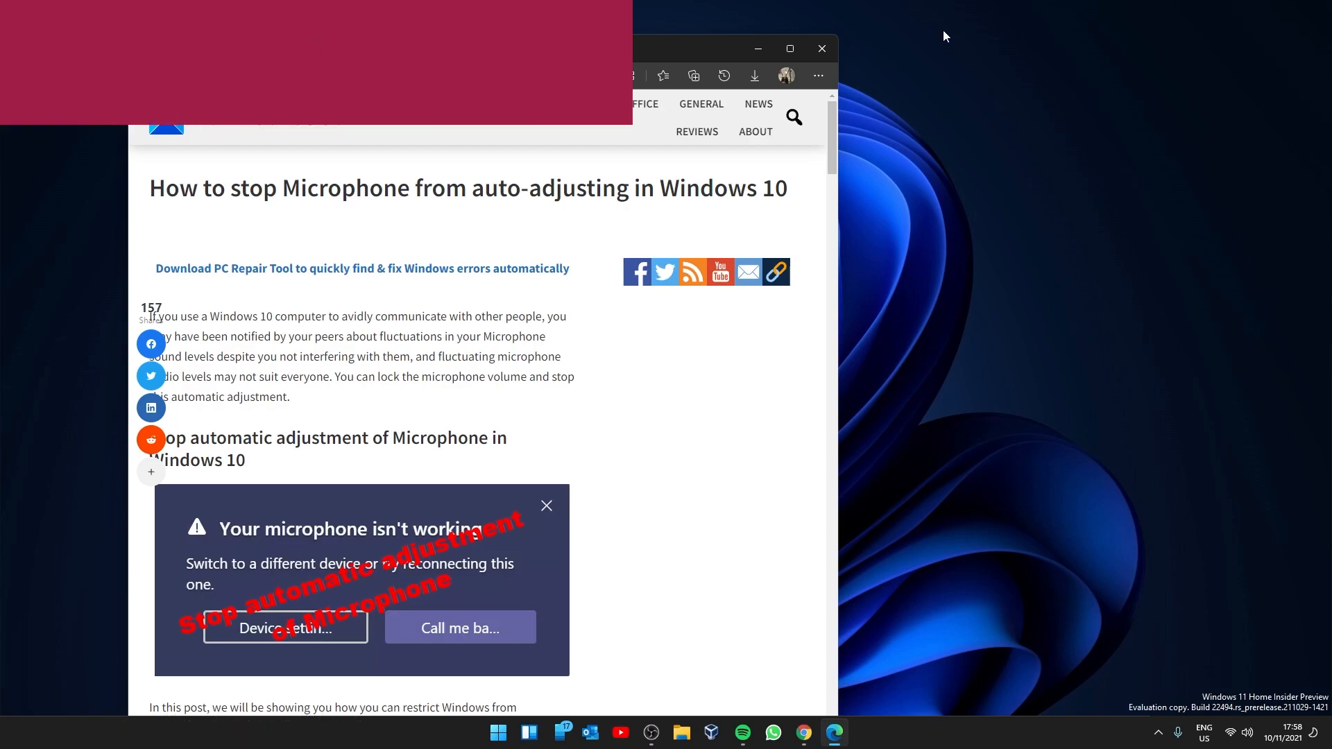
Leave the Edge microphone article and bring up the Start menu's pinned apps
left_click(821, 48)
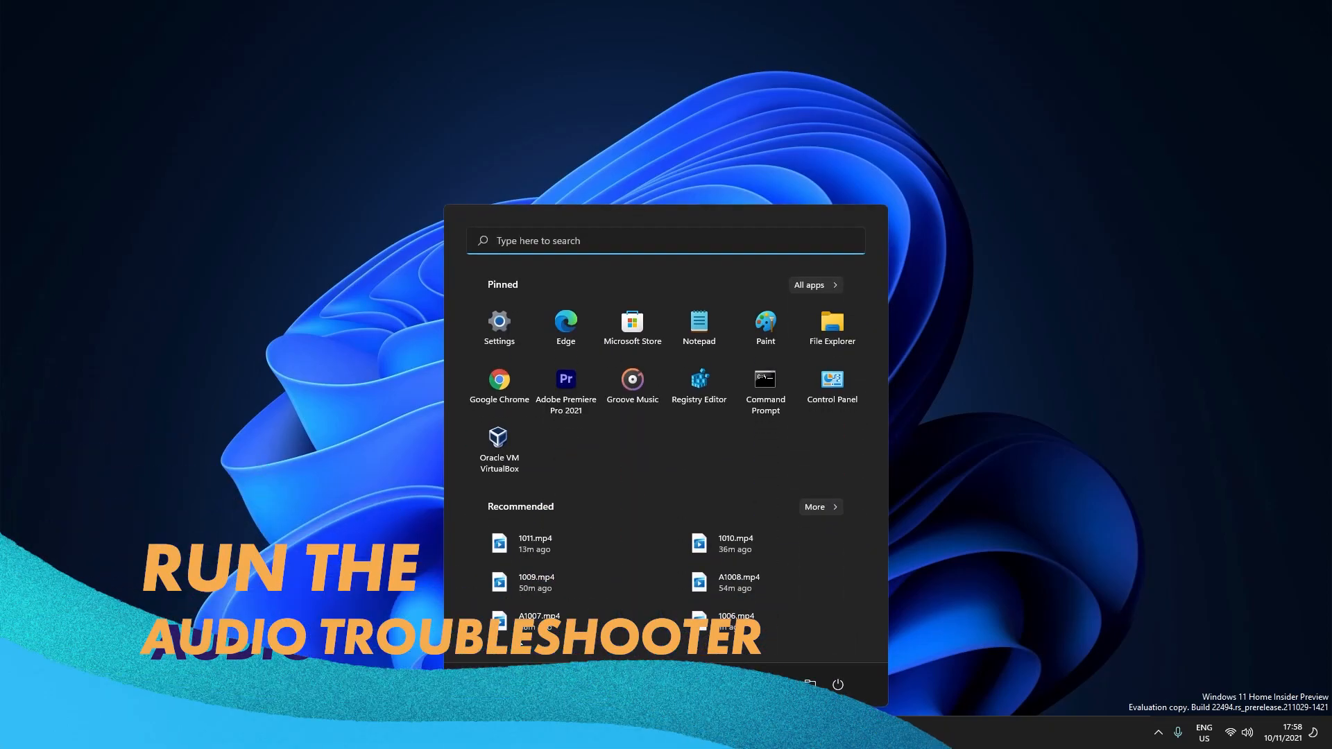
Run the Playing Audio troubleshooter from Settings' Other trouble-shooters list
left_click(499, 321)
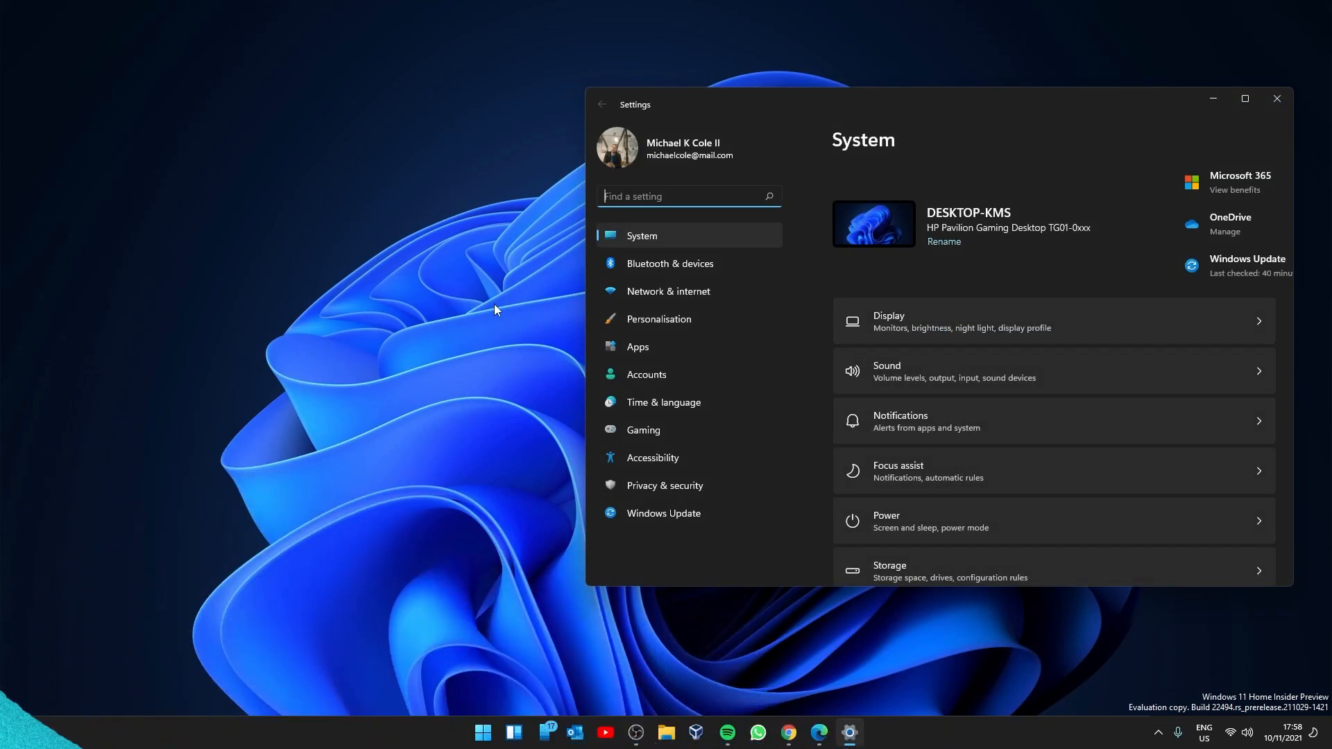
scroll("down", 3)
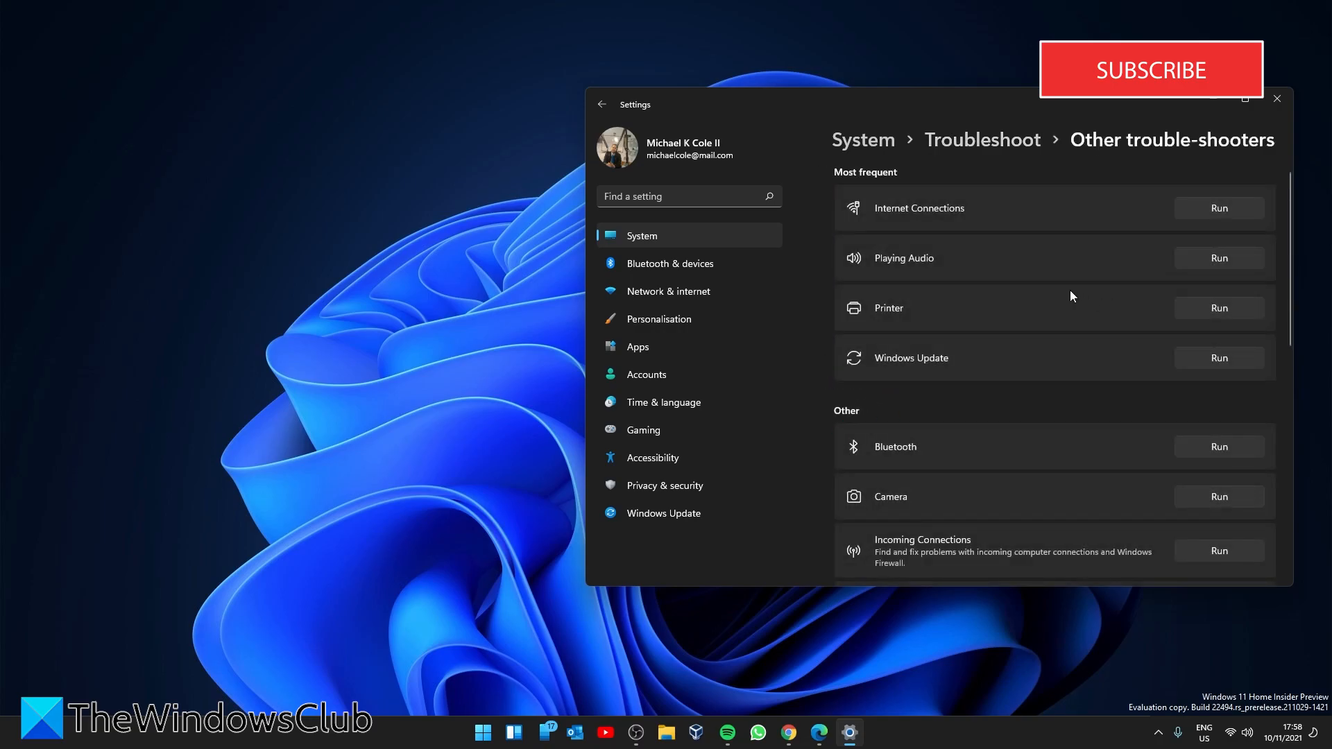
mouse_move(1229, 271)
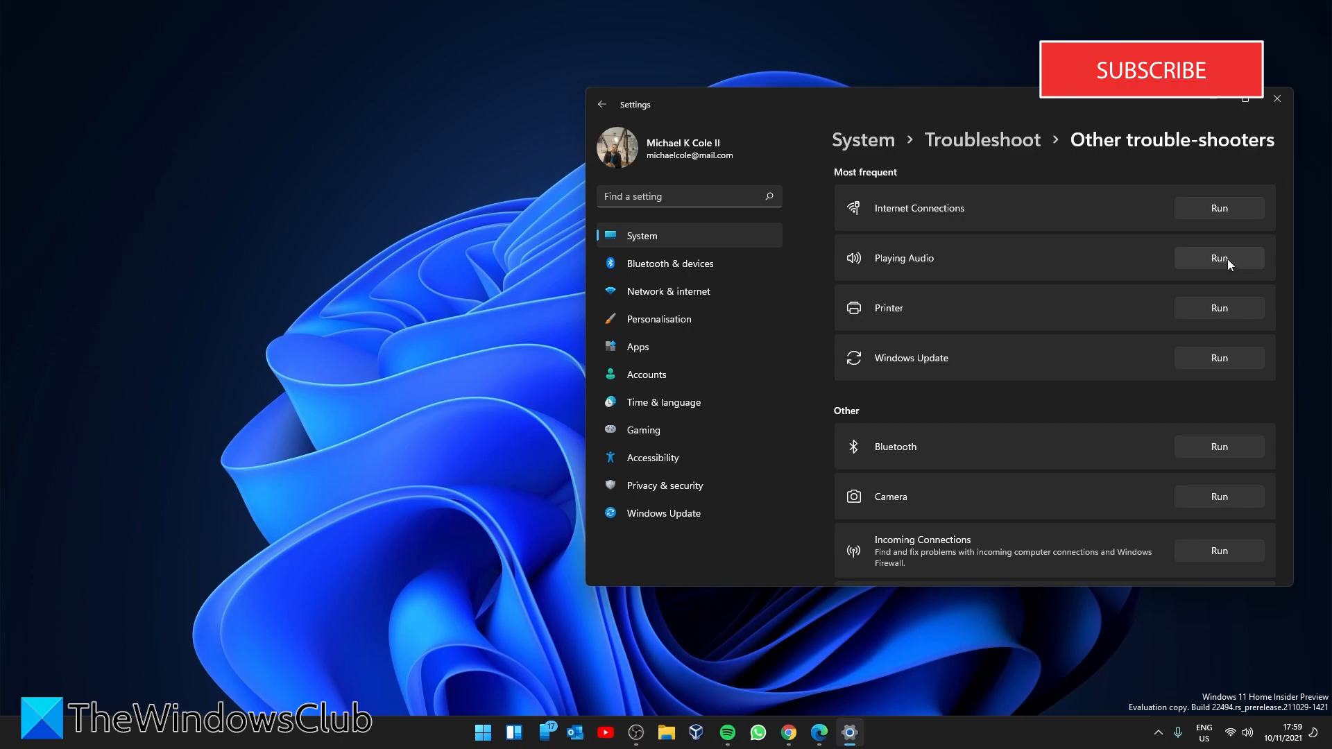
left_click(1219, 257)
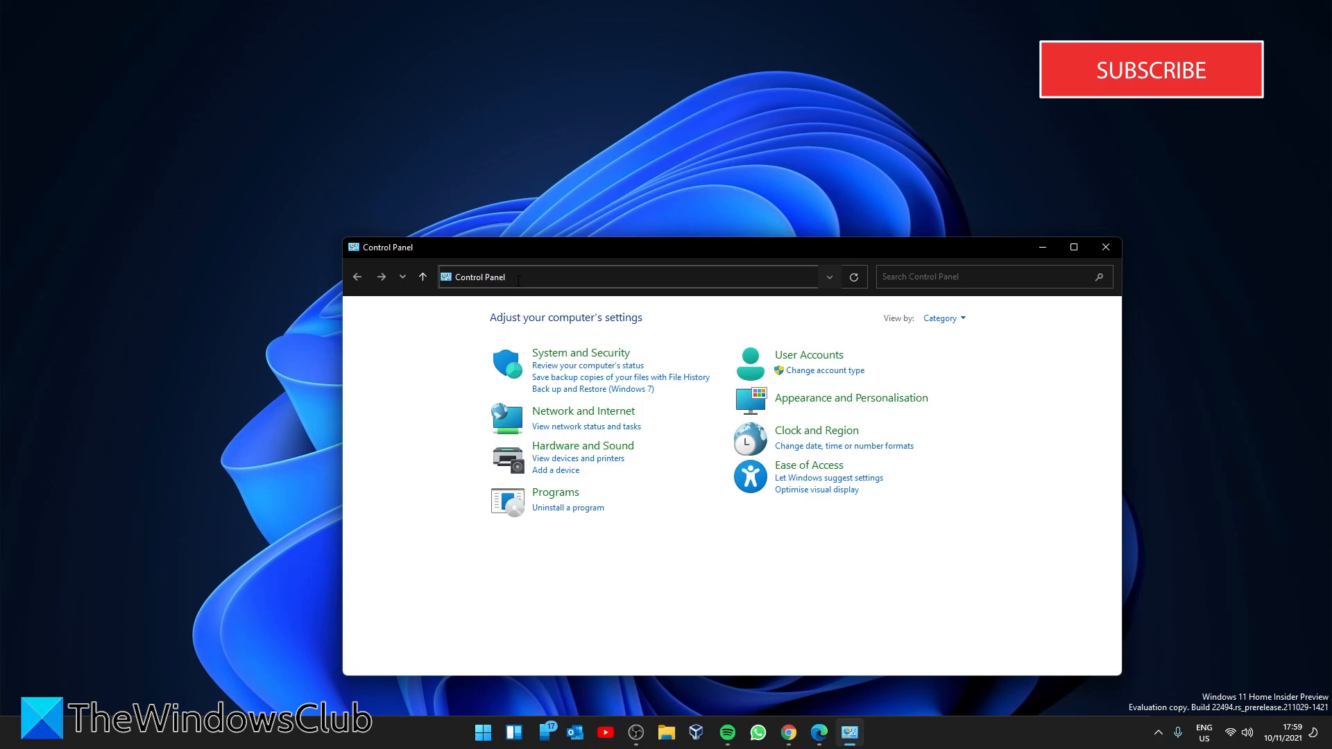
Switch Control Panel to All Items view and reach the Troubleshooting section
left_click(976, 276)
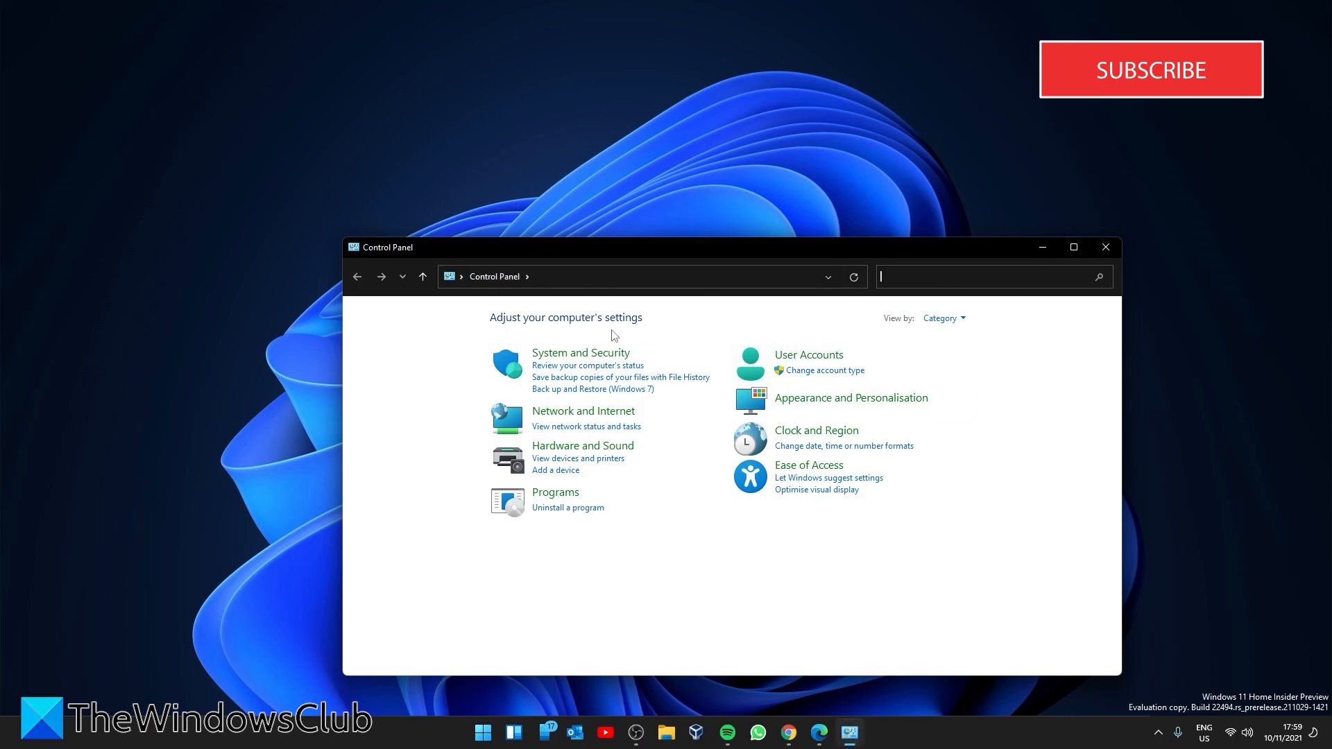
left_click(527, 276)
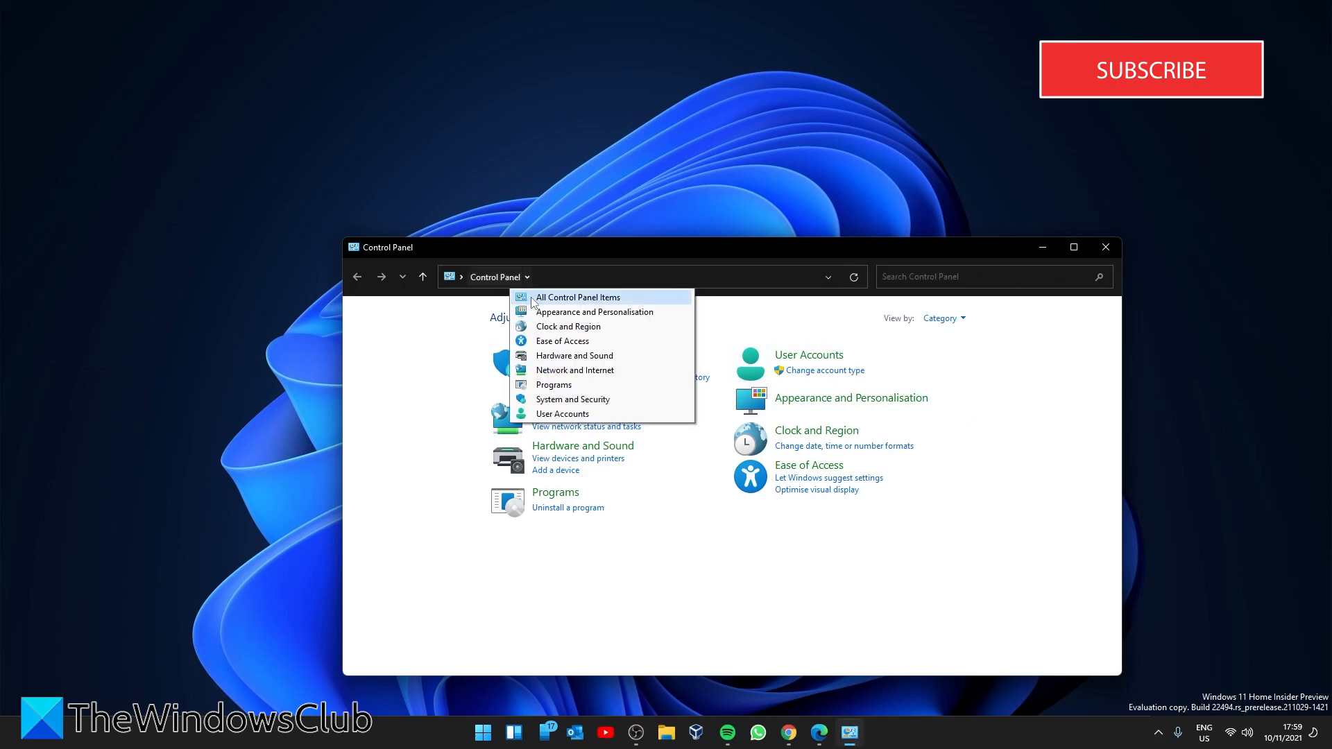
left_click(578, 296)
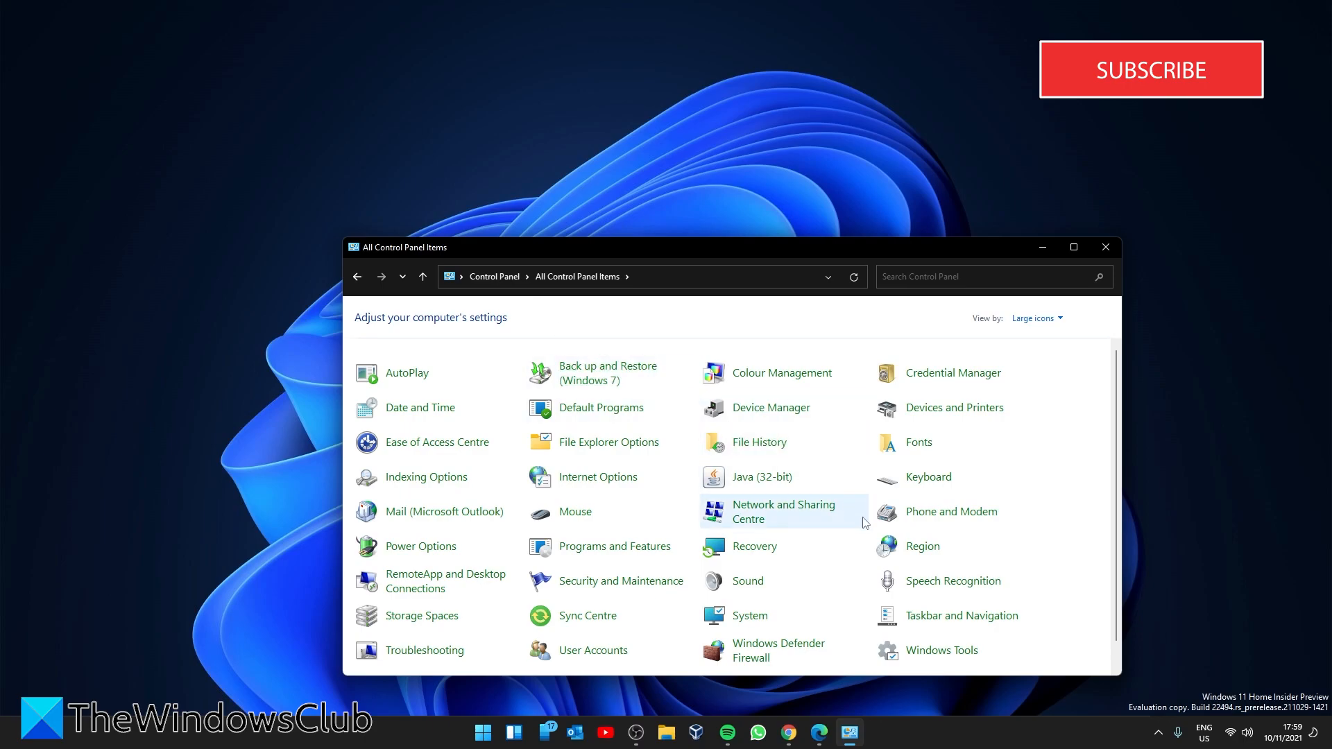
left_click(424, 650)
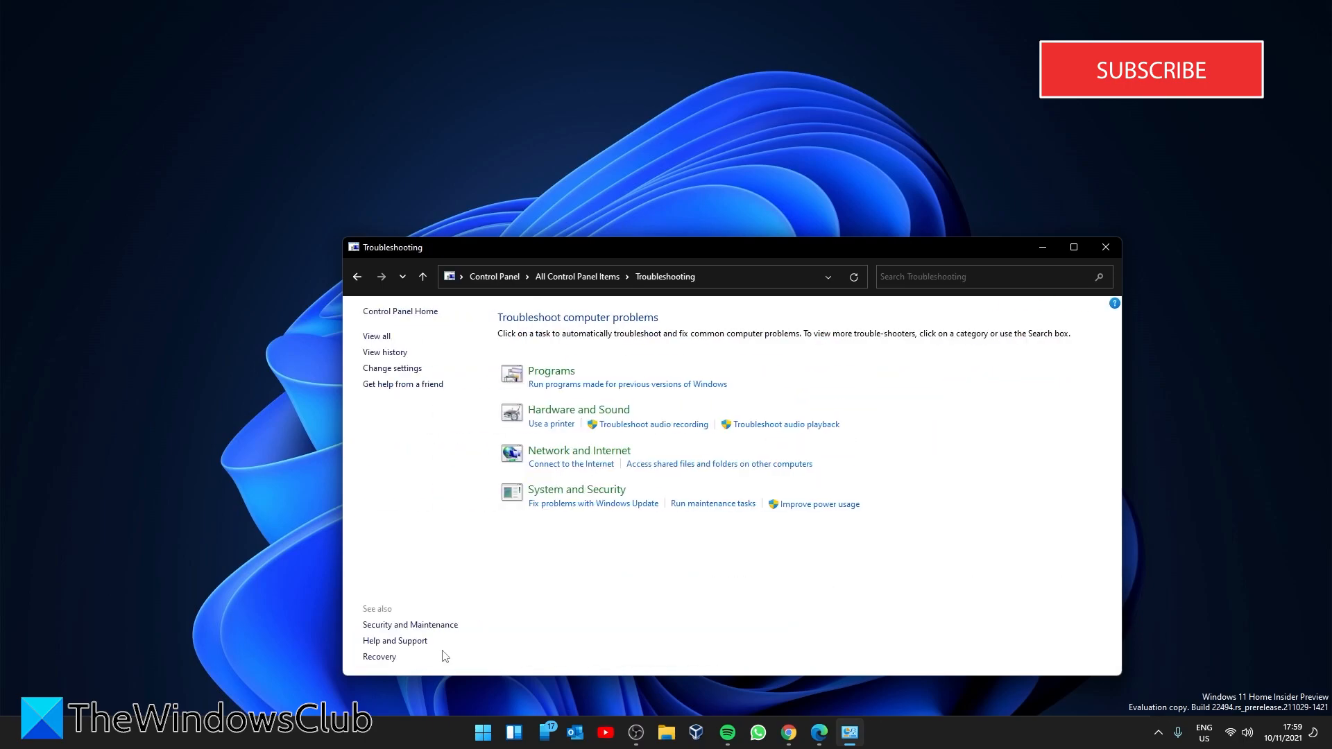
mouse_move(585, 426)
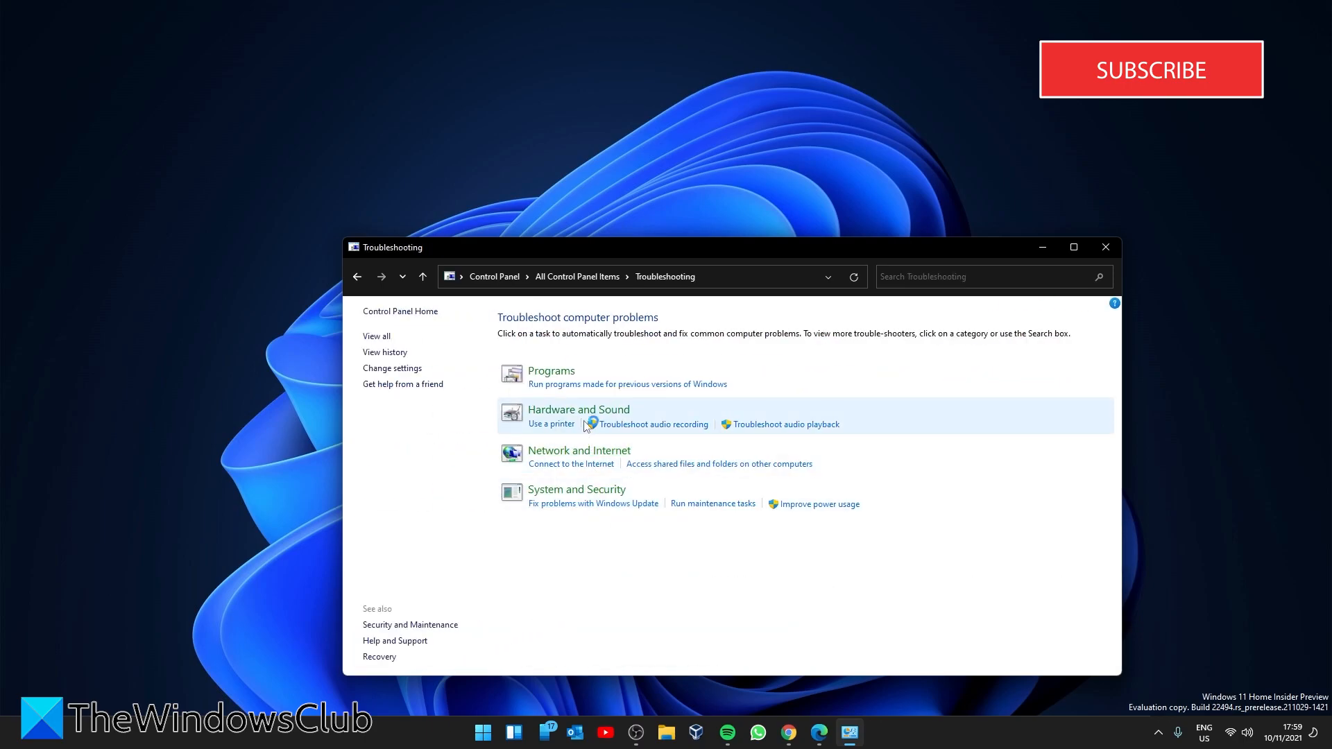
Launch a troubleshooter from the Hardware and Sound list and close the window
left_click(578, 410)
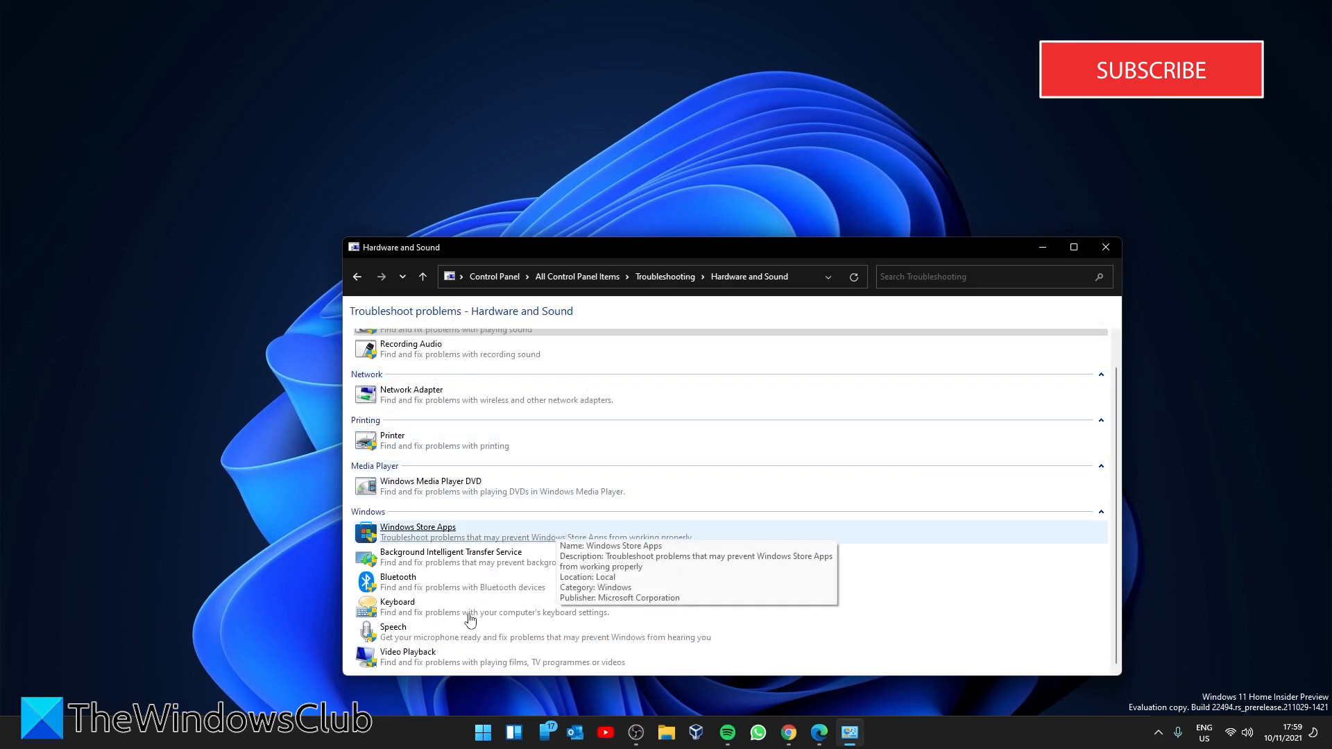
left_click(393, 631)
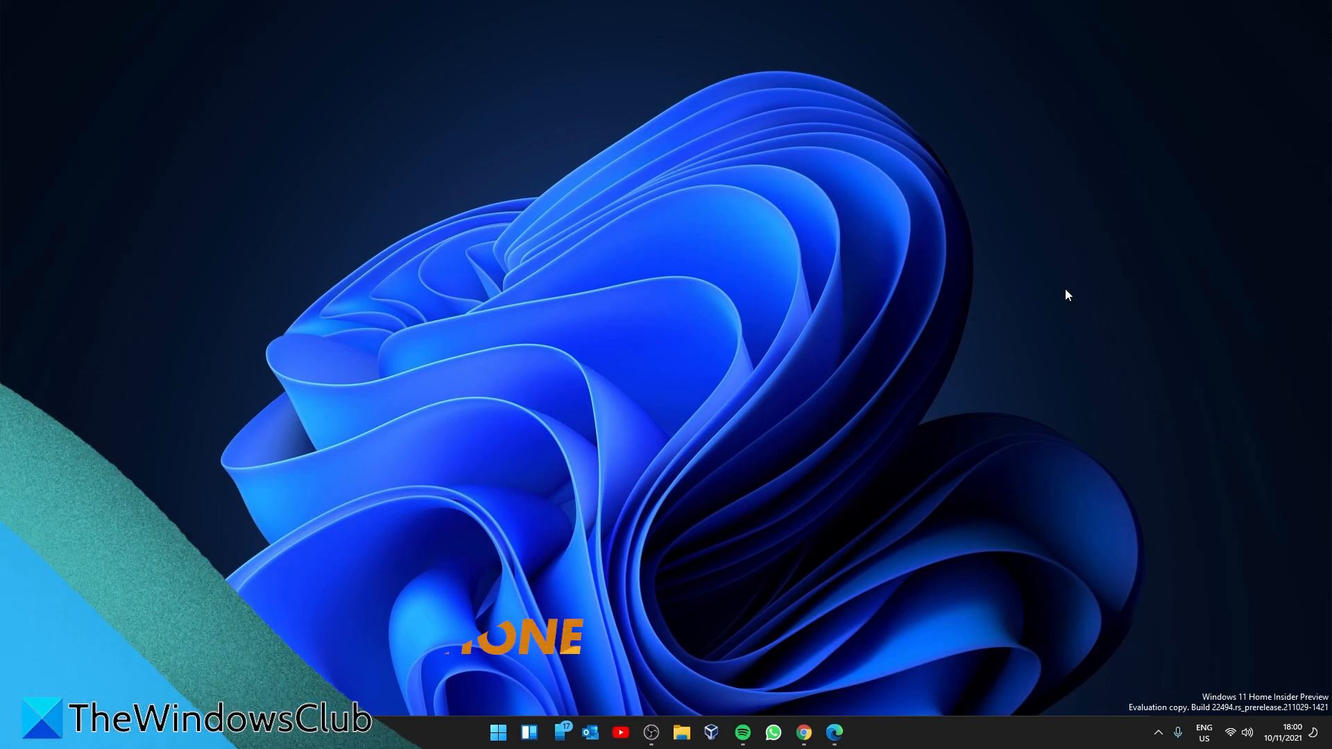
Reach the Sound page in Settings and its More sound settings
left_click(505, 734)
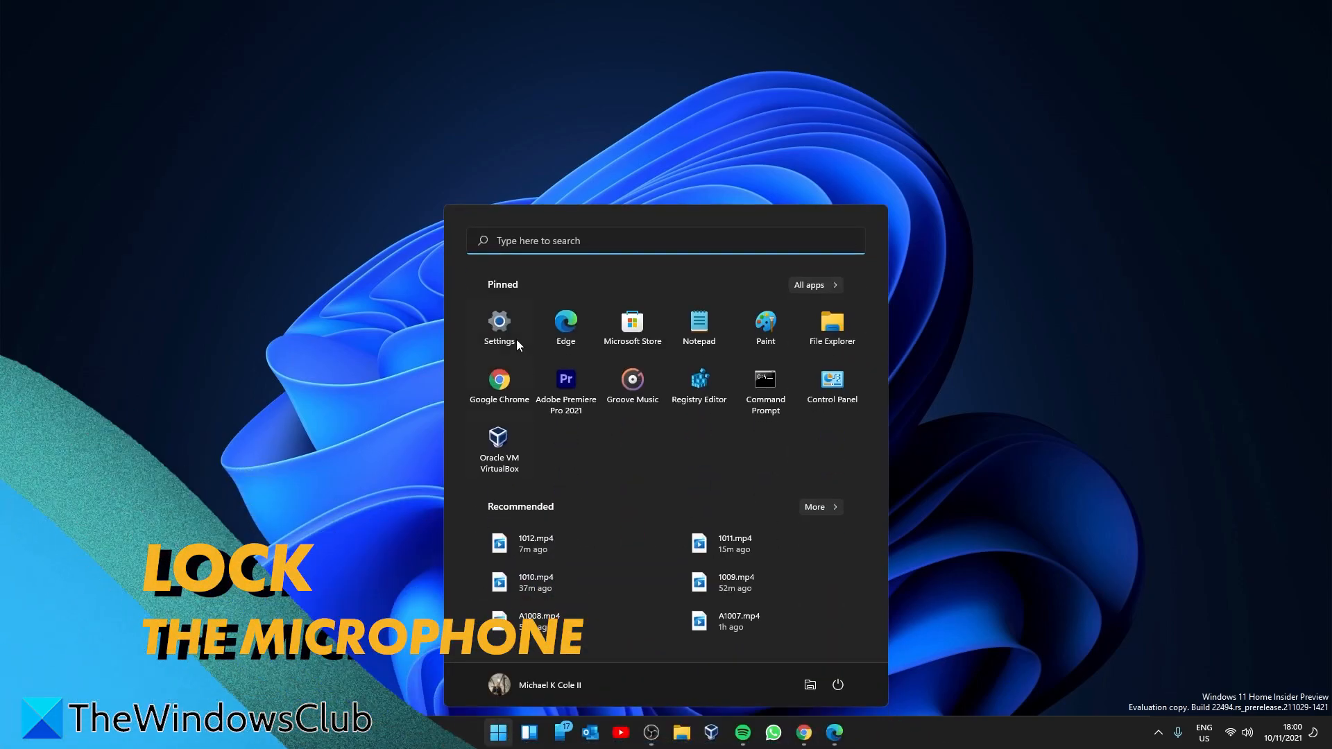
left_click(499, 322)
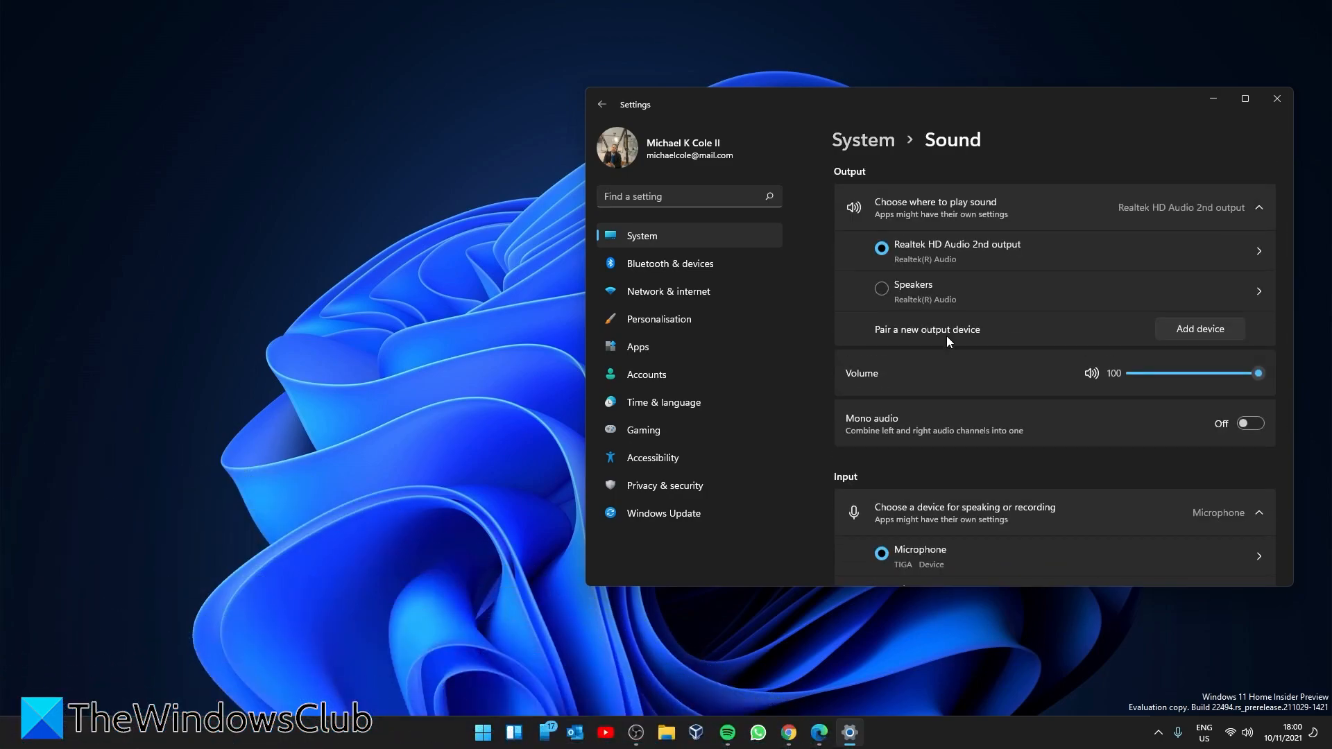
scroll("down", 3)
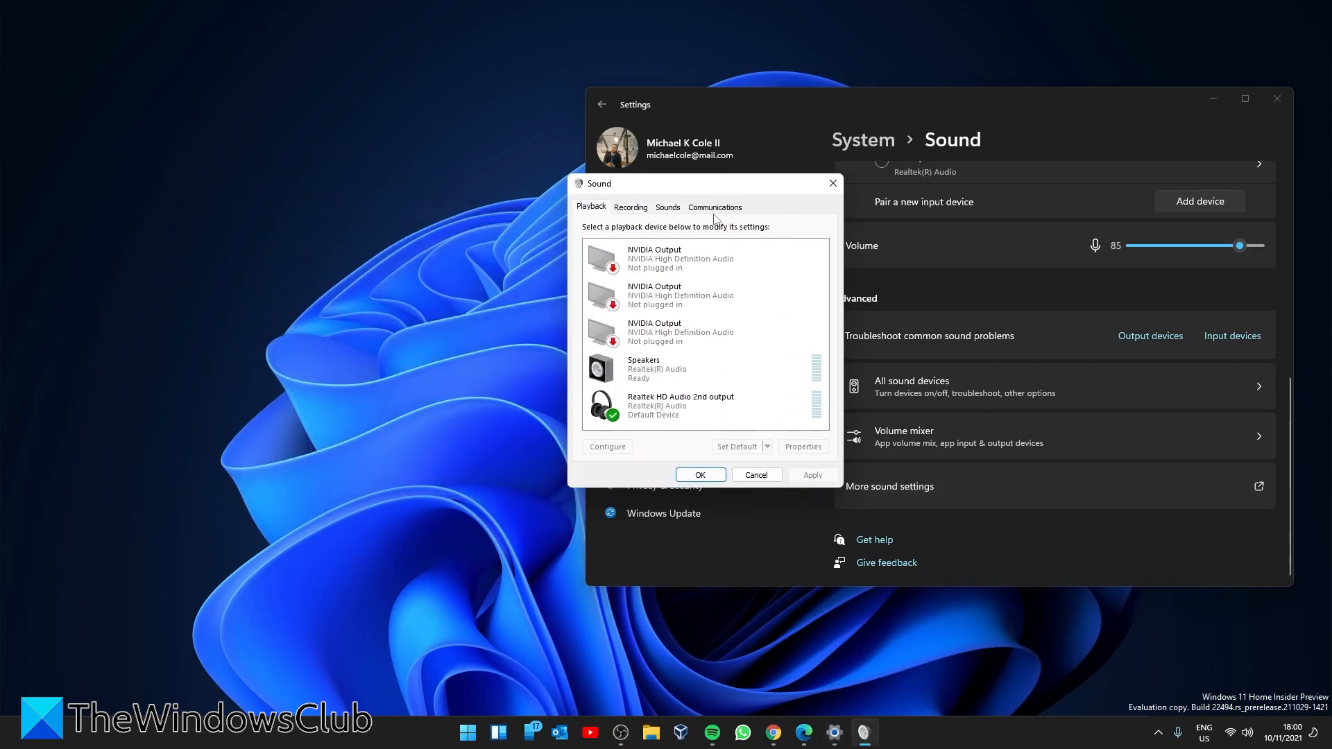
Select the Realtek Audio microphone on the Recording tab and bring up its Properties
left_click(630, 207)
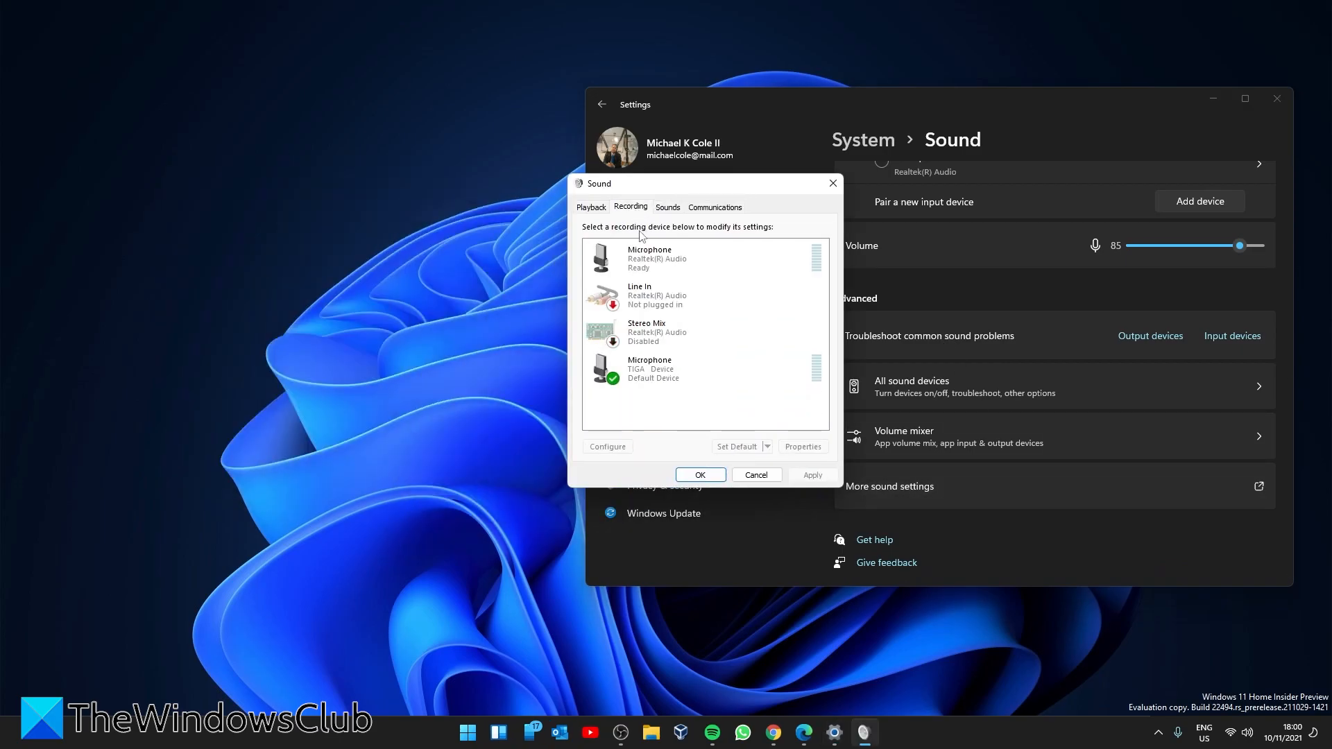
left_click(681, 258)
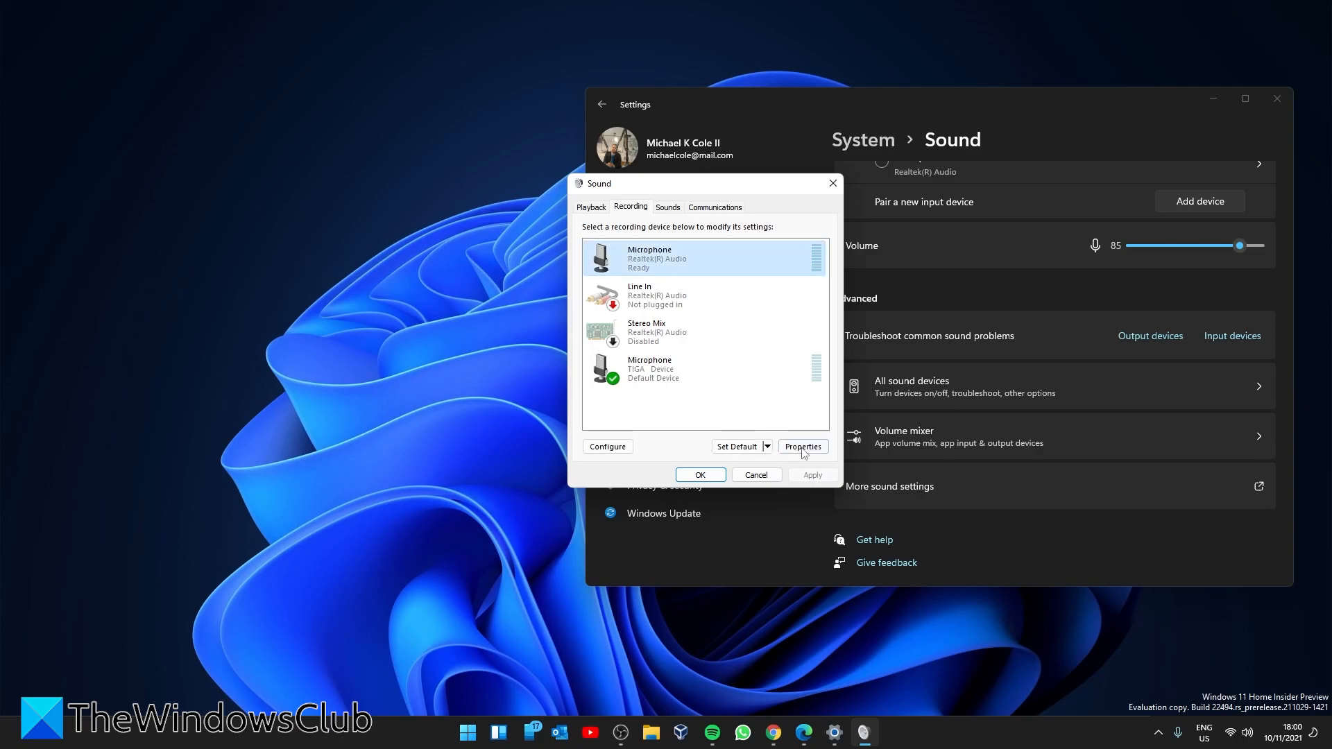
left_click(803, 446)
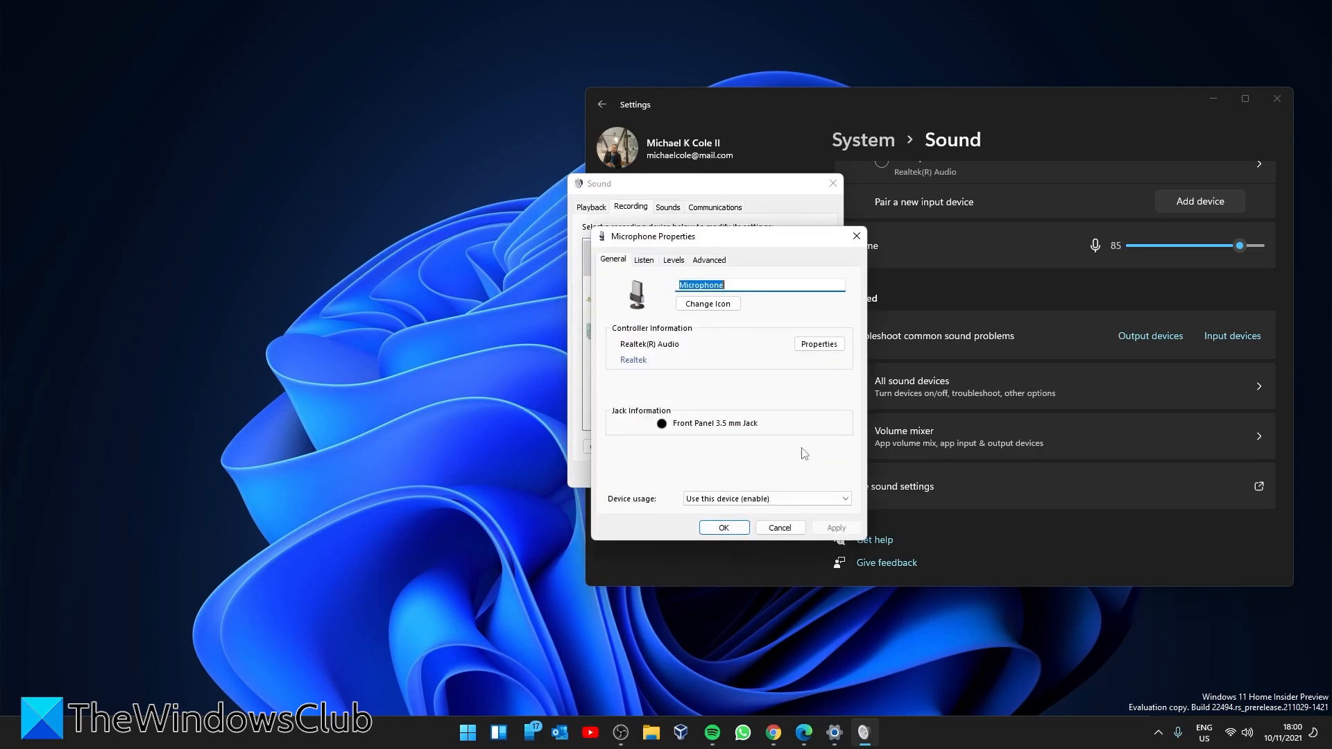
mouse_move(671, 266)
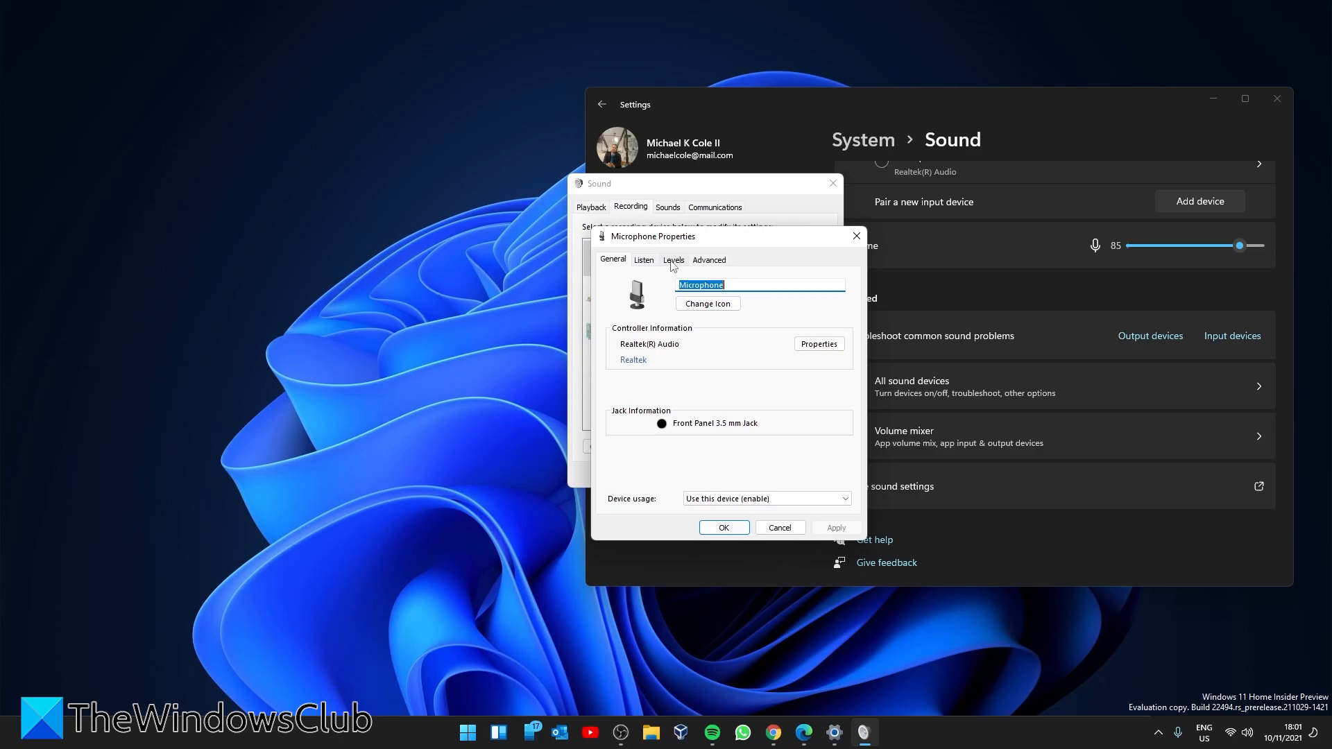
Review the microphone's levels and Exclusive Mode boxes unchanged, then OK and close Sound
left_click(708, 259)
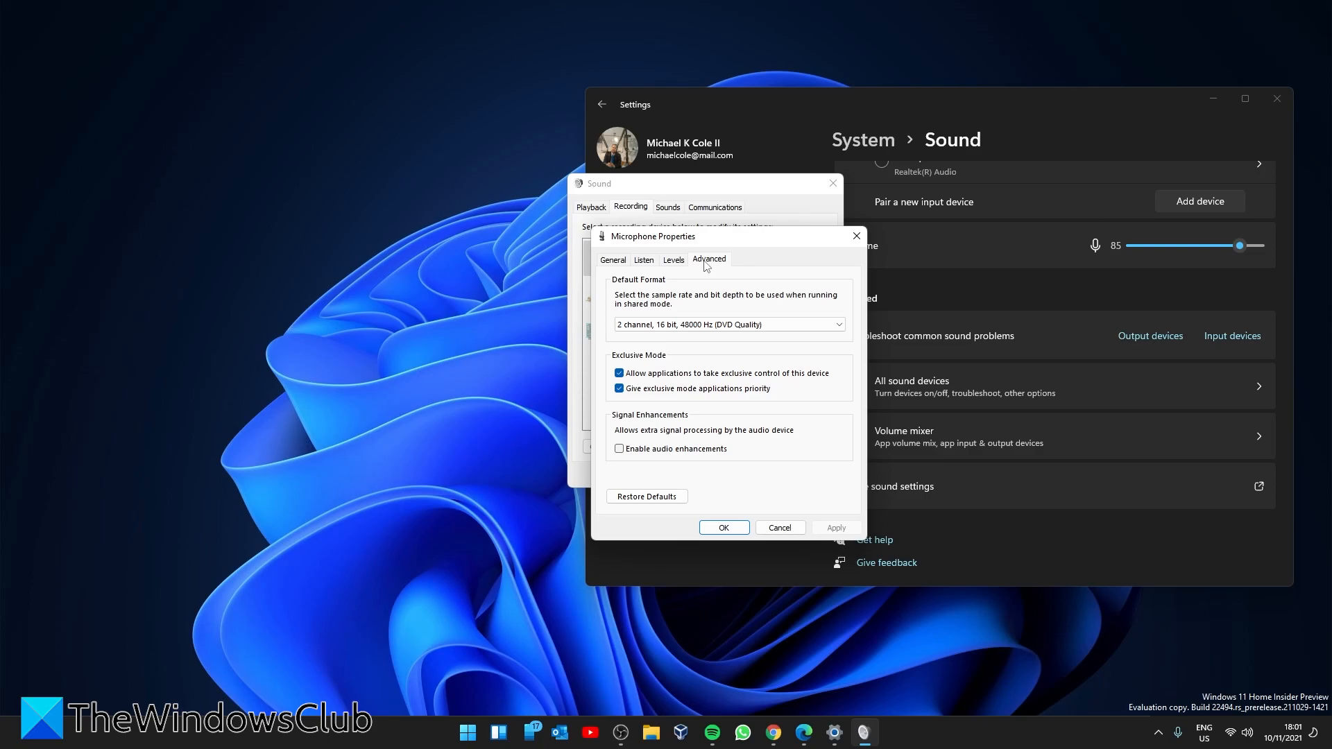
mouse_move(690, 365)
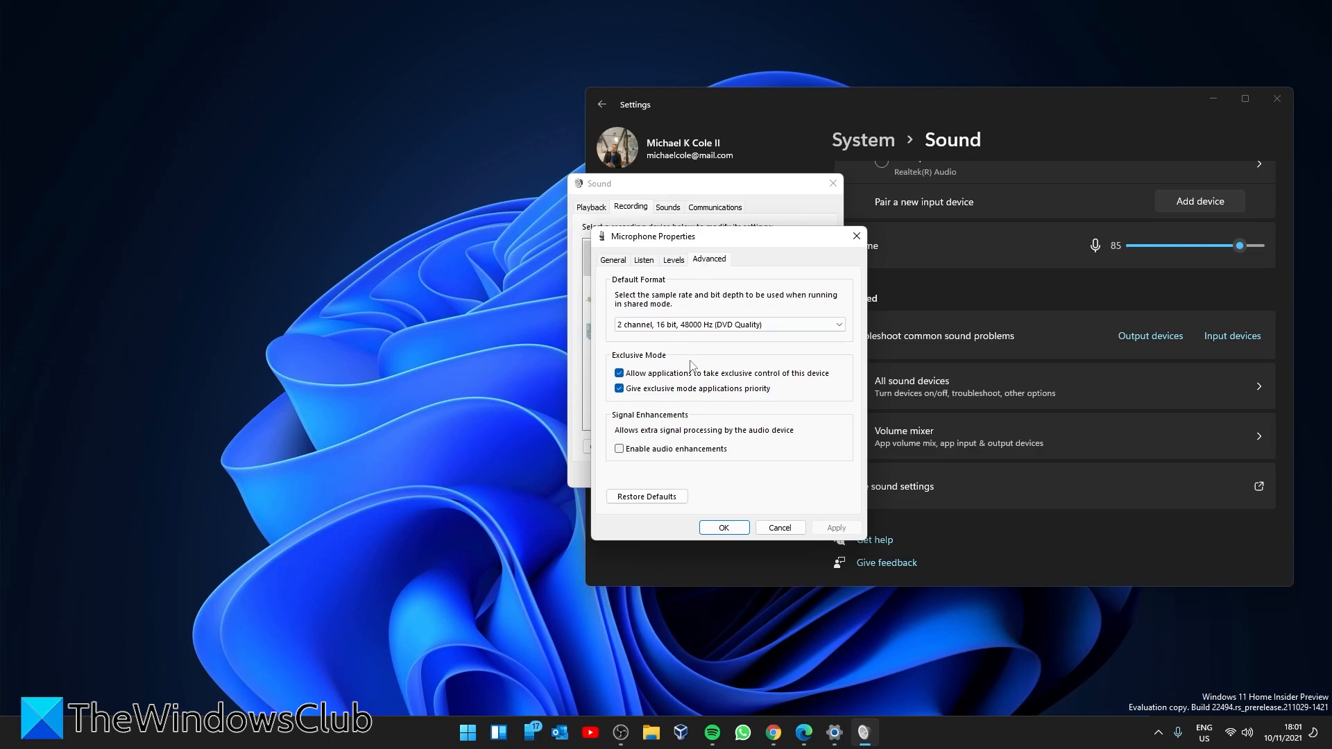
mouse_move(677, 397)
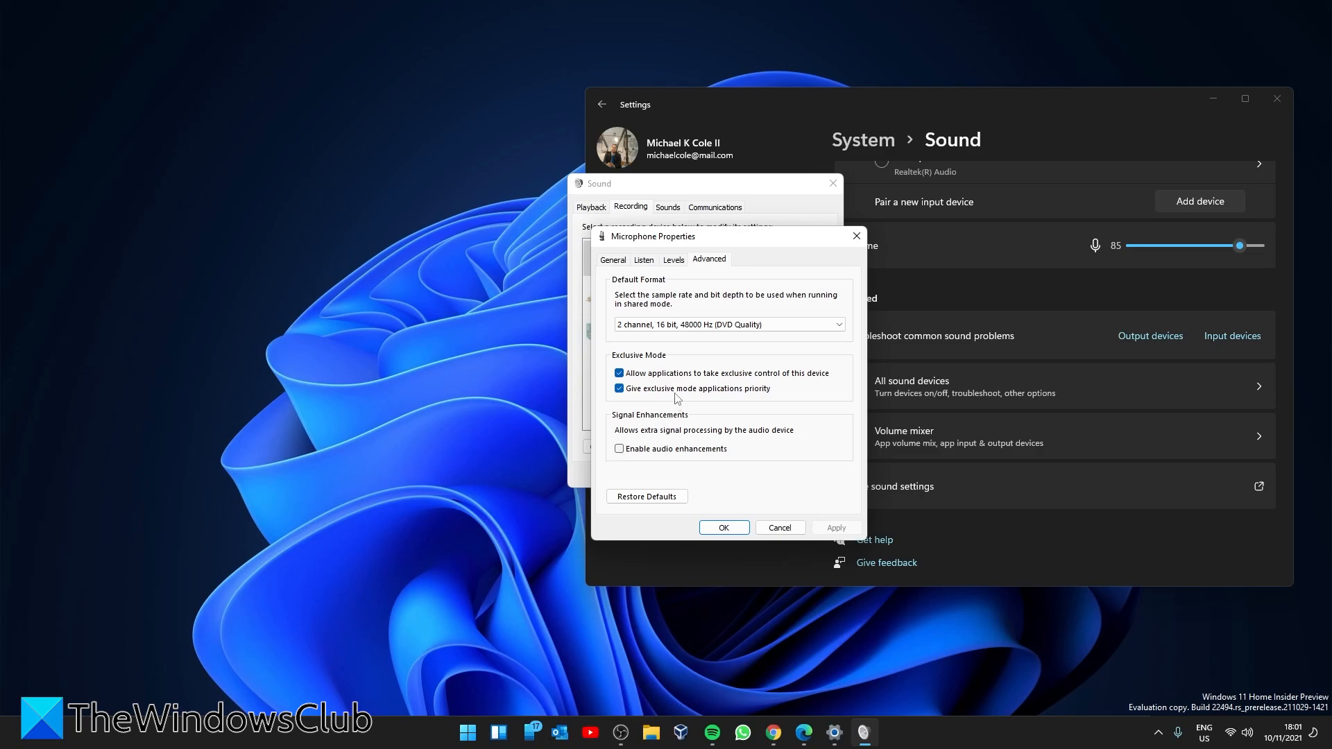
mouse_move(782, 387)
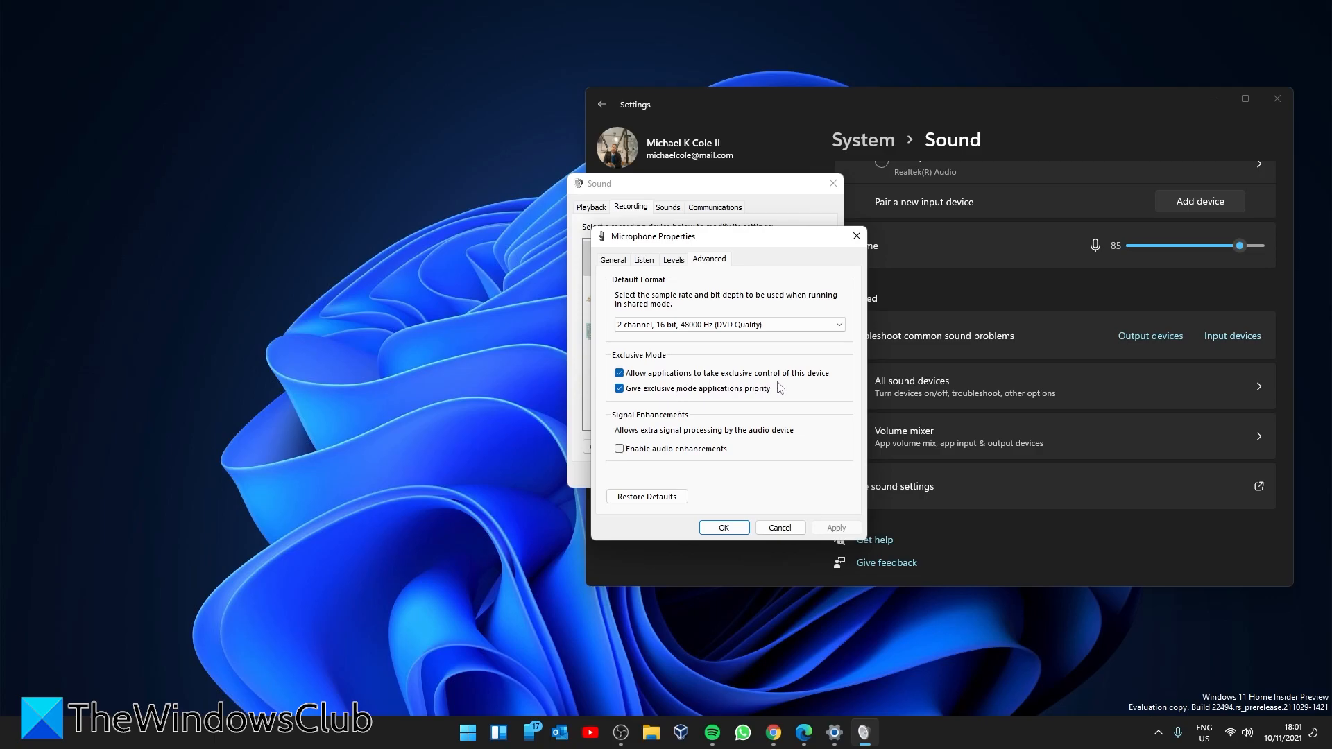
mouse_move(819, 416)
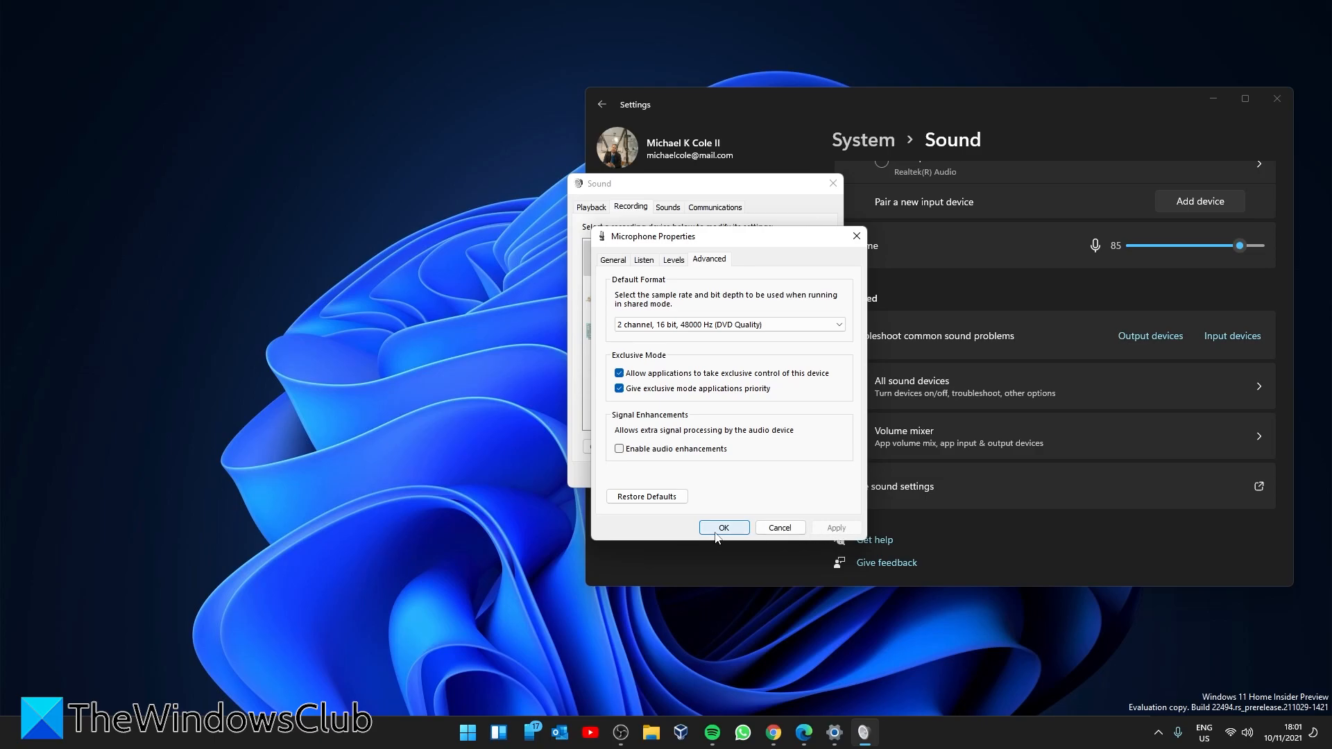
left_click(724, 527)
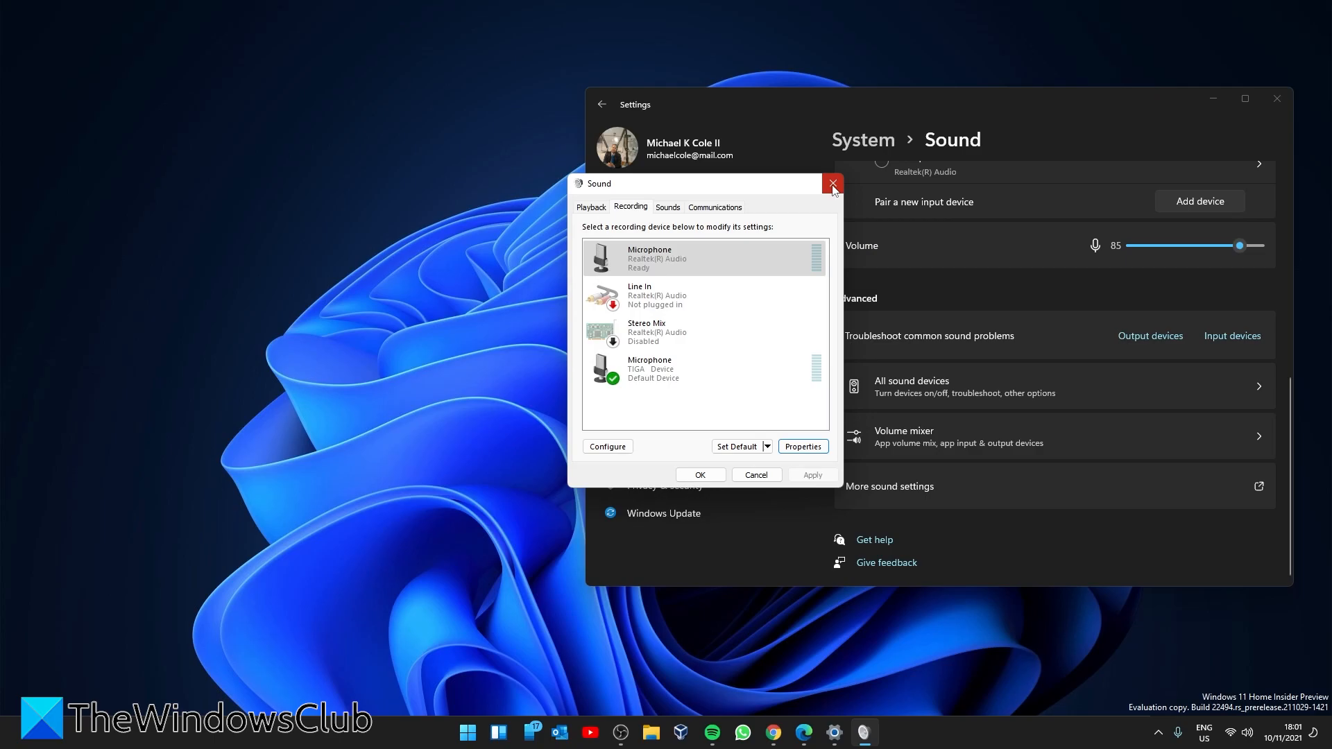
left_click(831, 183)
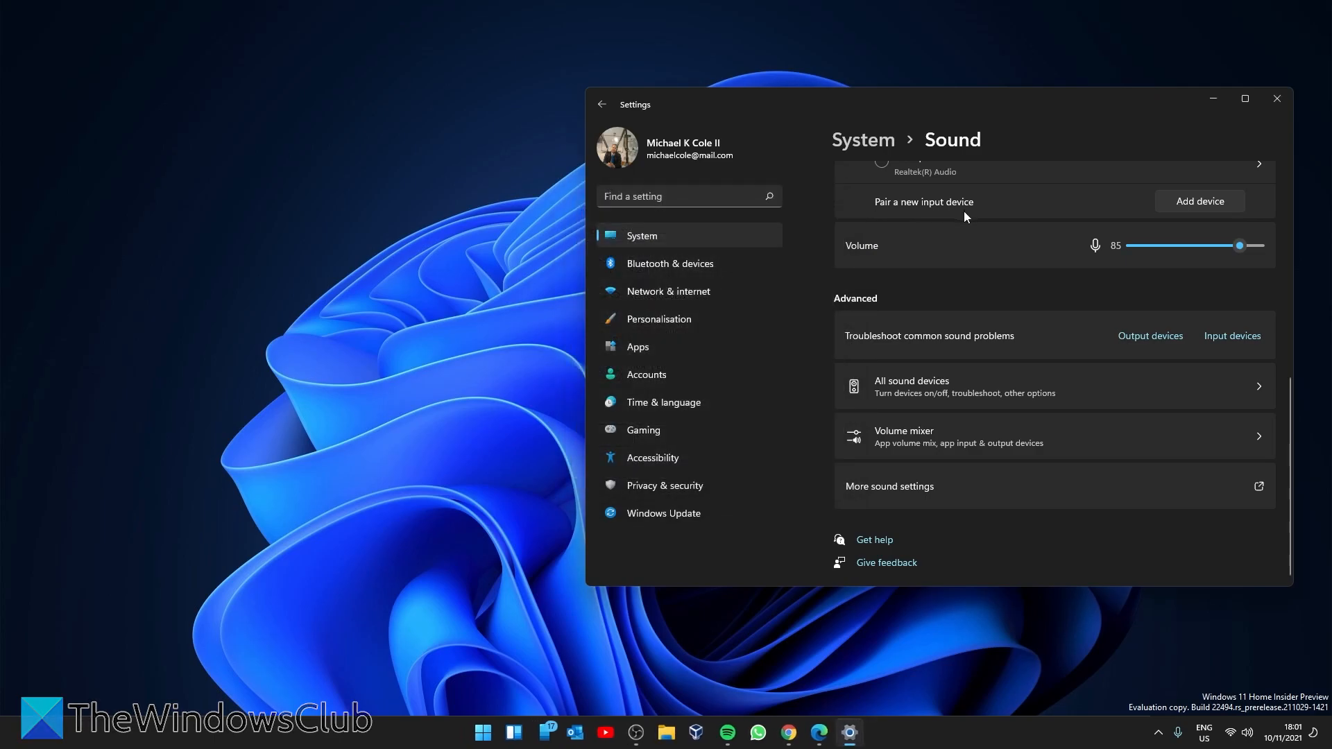
From the tray volume icon, reach Sound settings and reopen the classic Sound playback devices window
left_click(1276, 97)
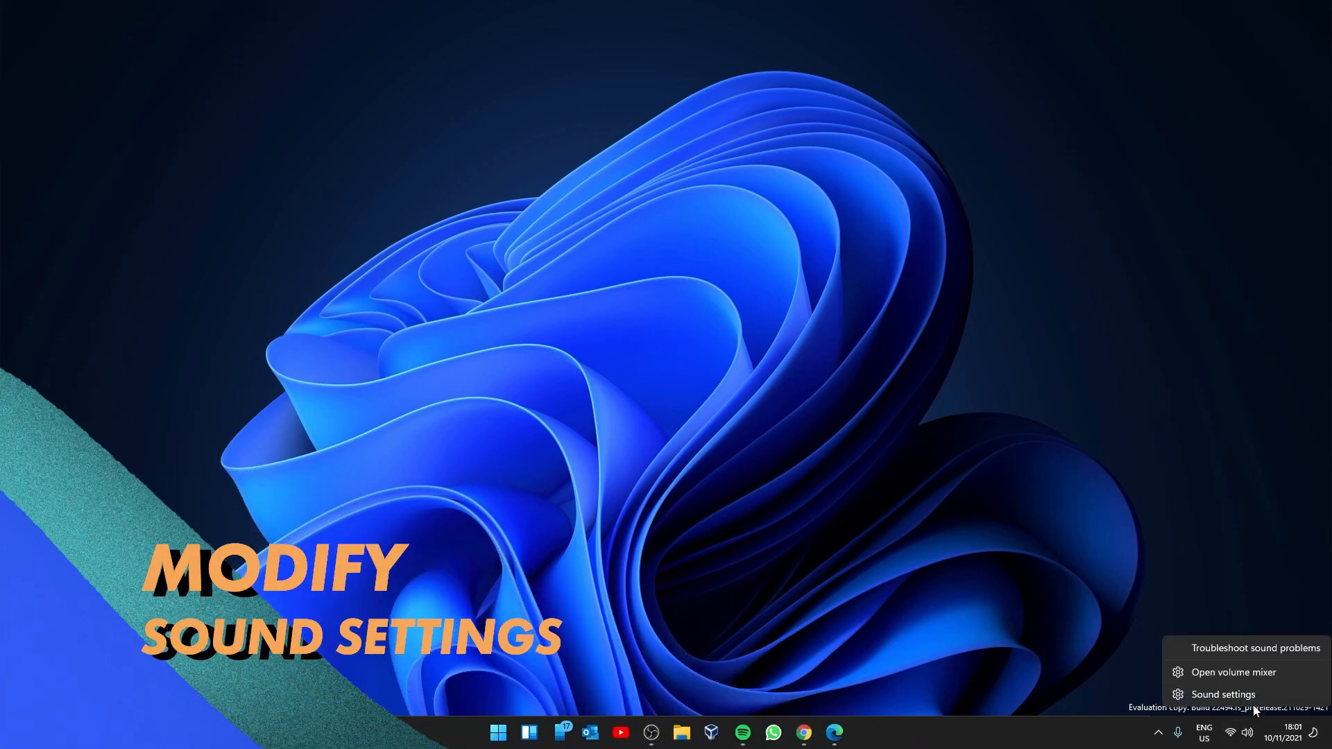
left_click(1223, 695)
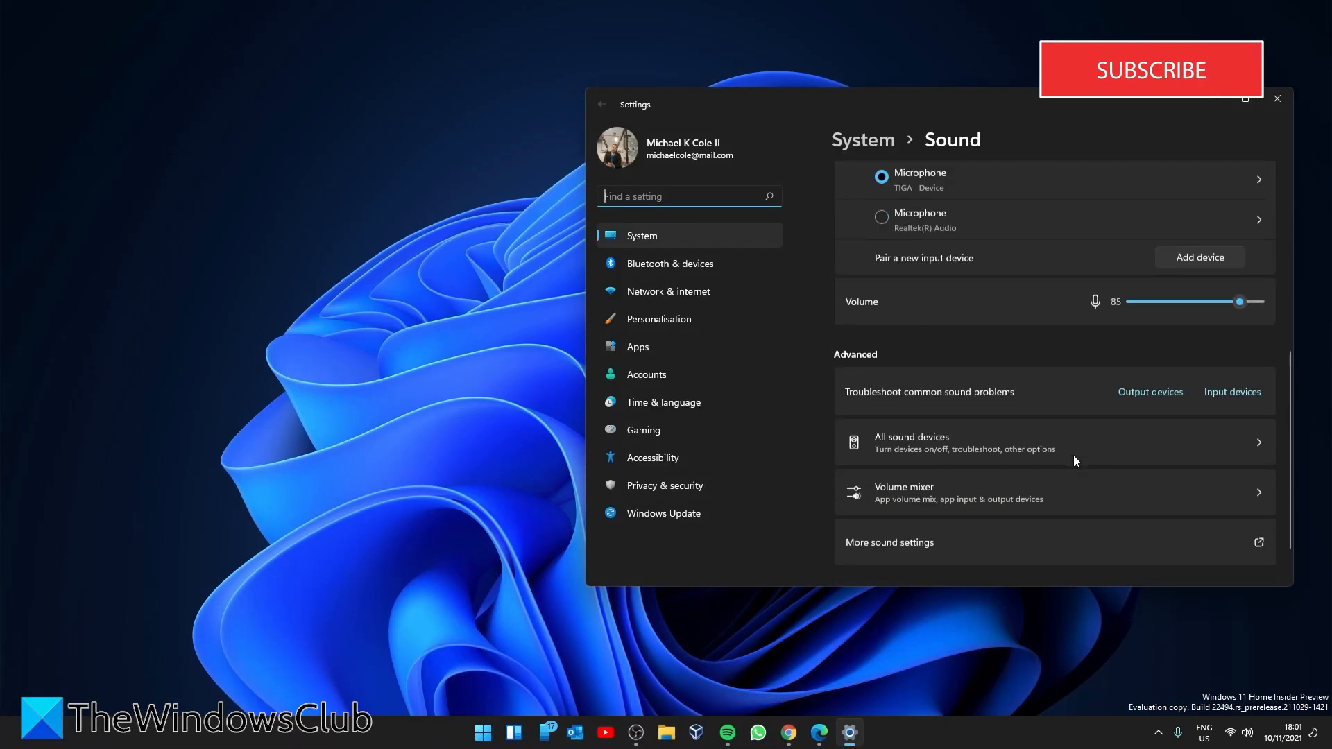
scroll("down", 3)
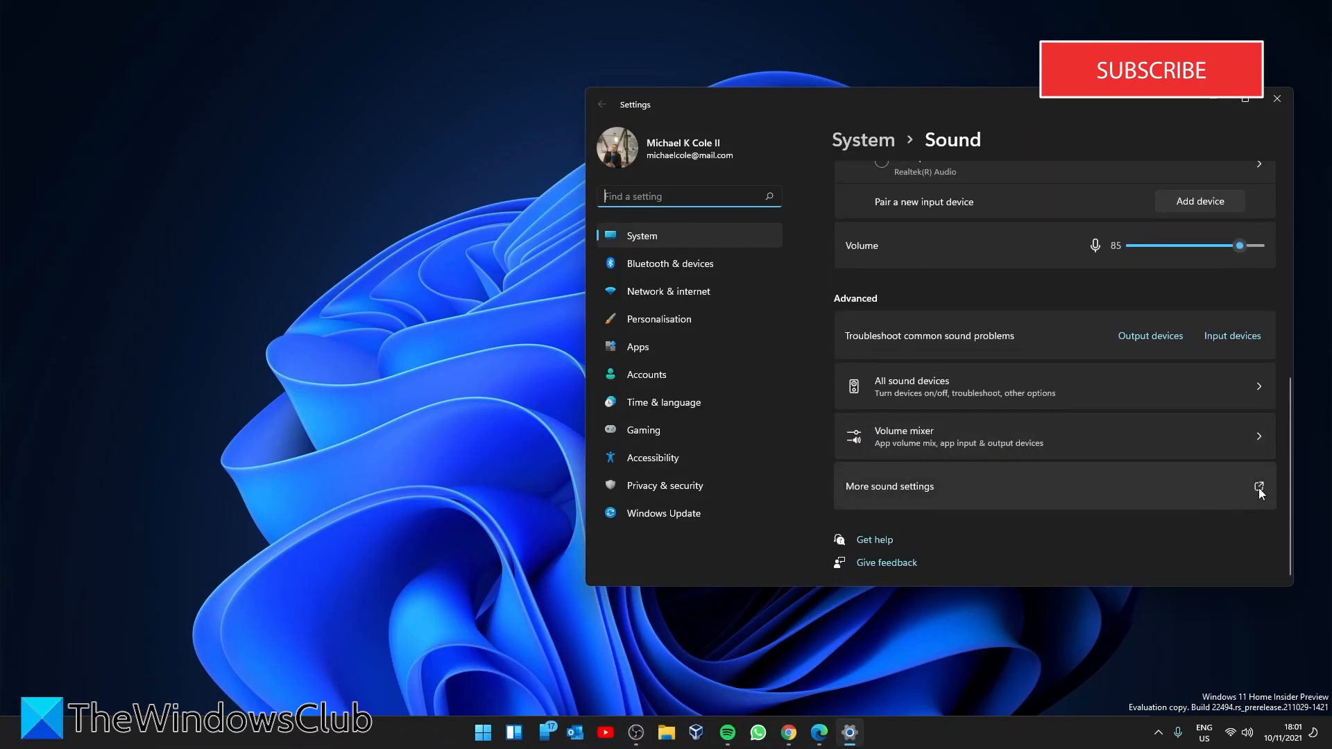
left_click(1258, 486)
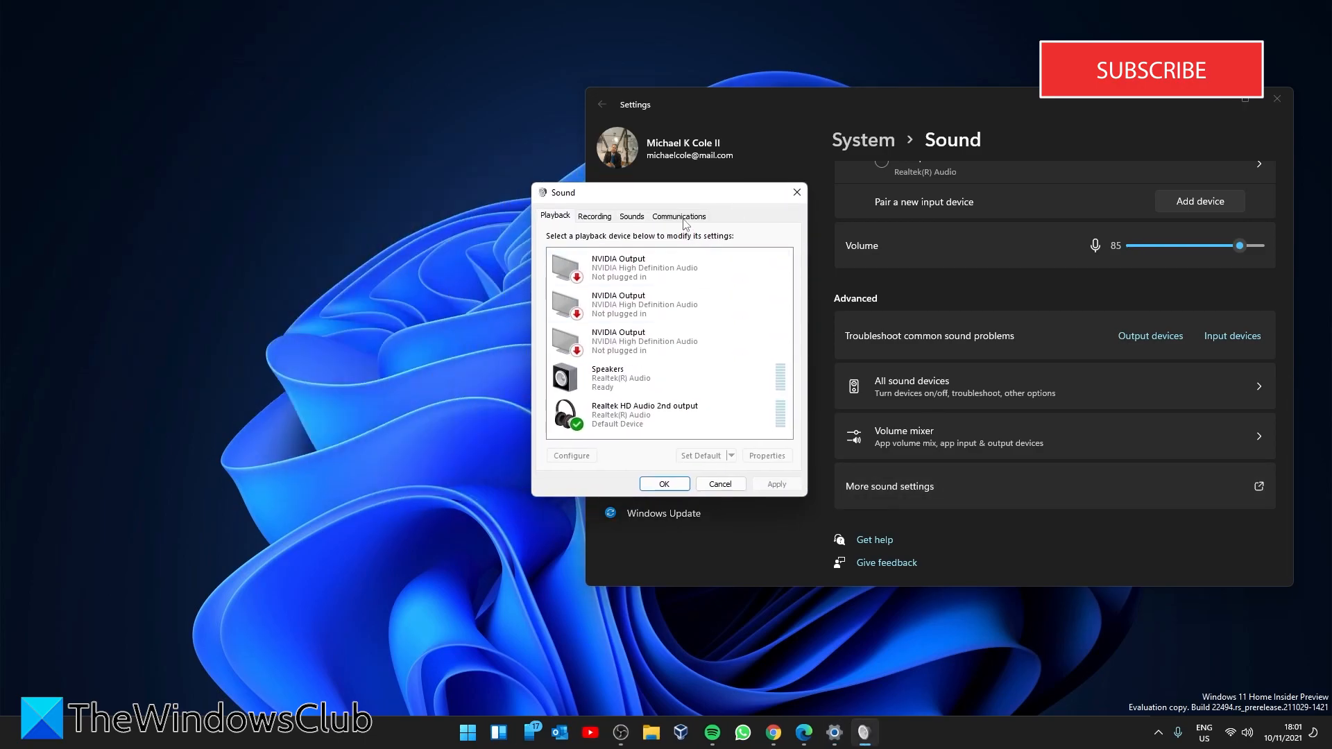
Set Communications activity to Do nothing, confirm it, and show the Recording devices
left_click(678, 215)
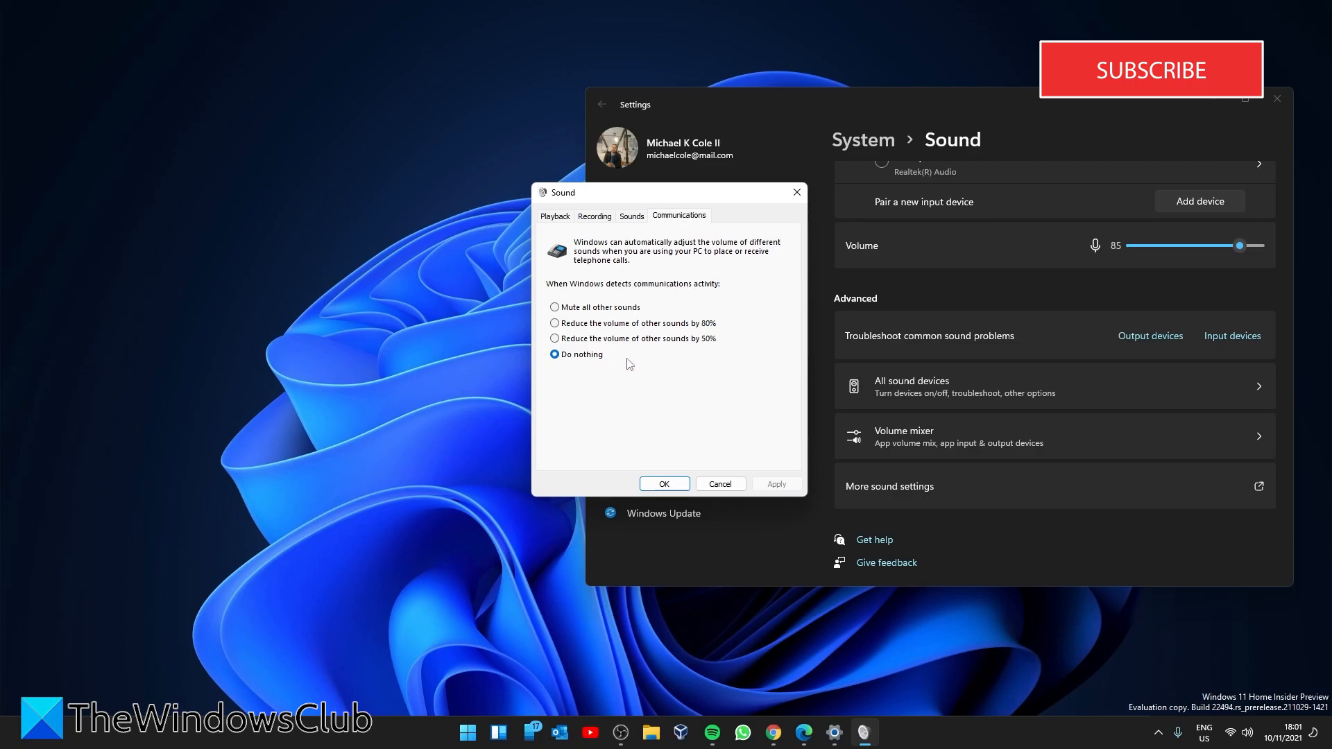
mouse_move(651, 296)
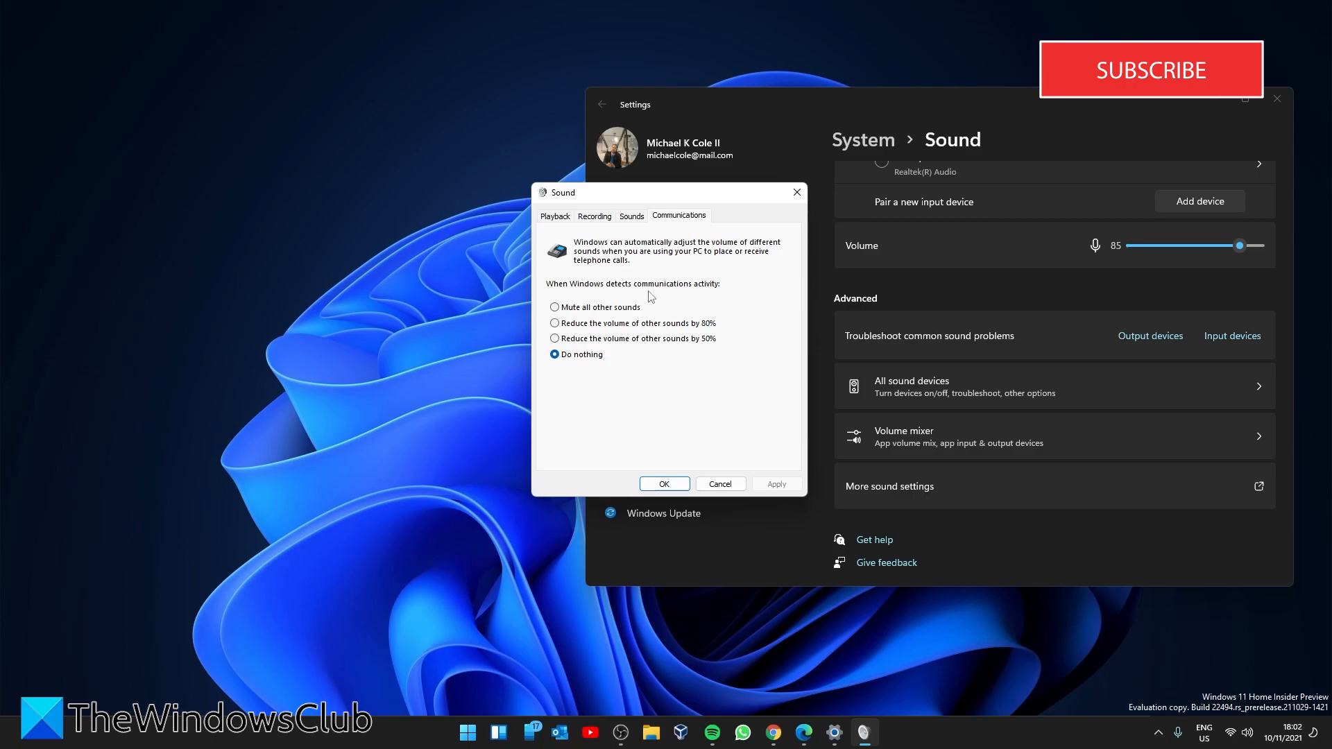
mouse_move(717, 297)
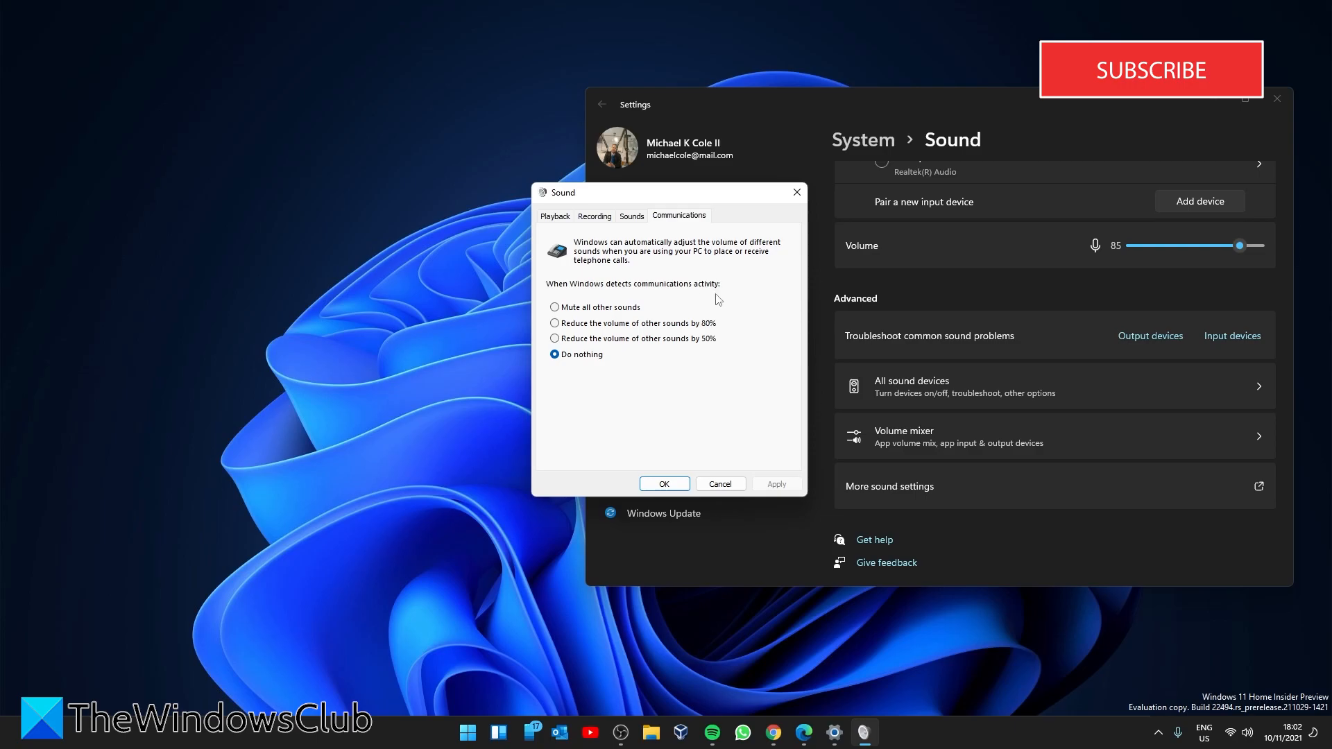
mouse_move(1153, 90)
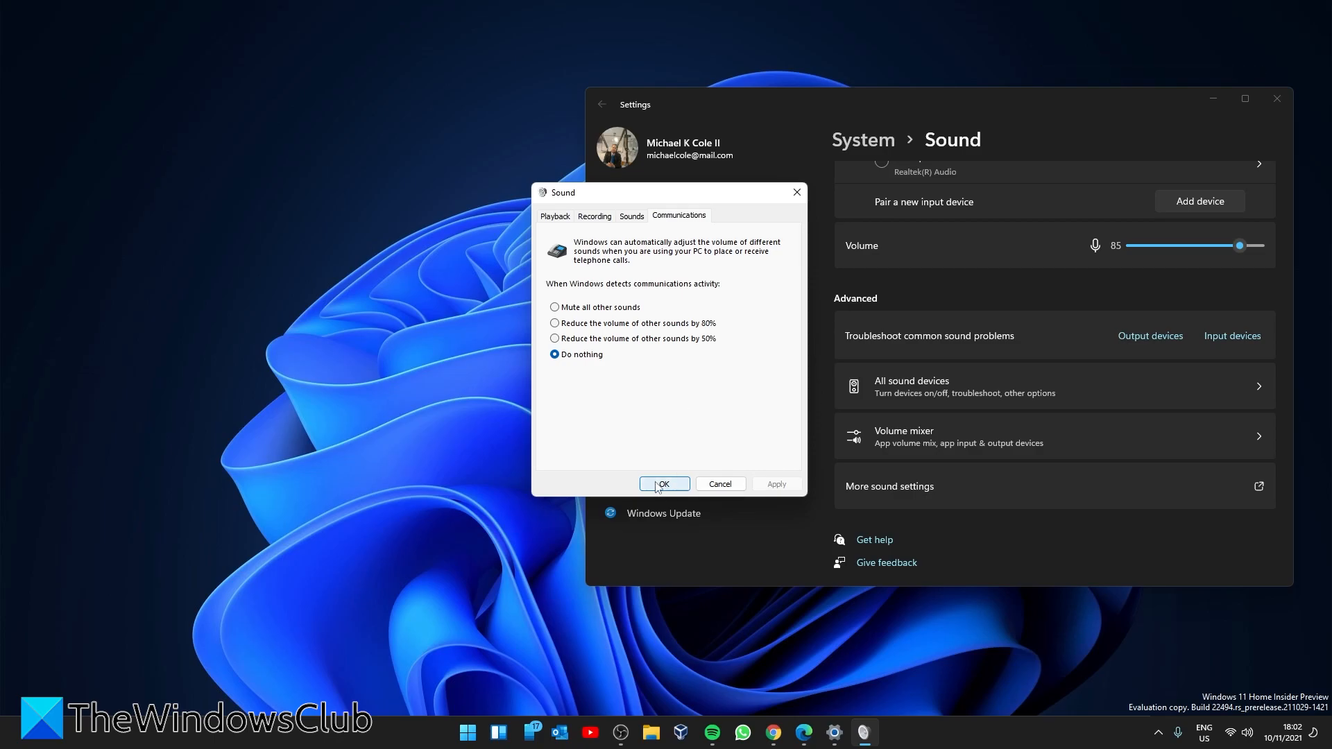
left_click(594, 215)
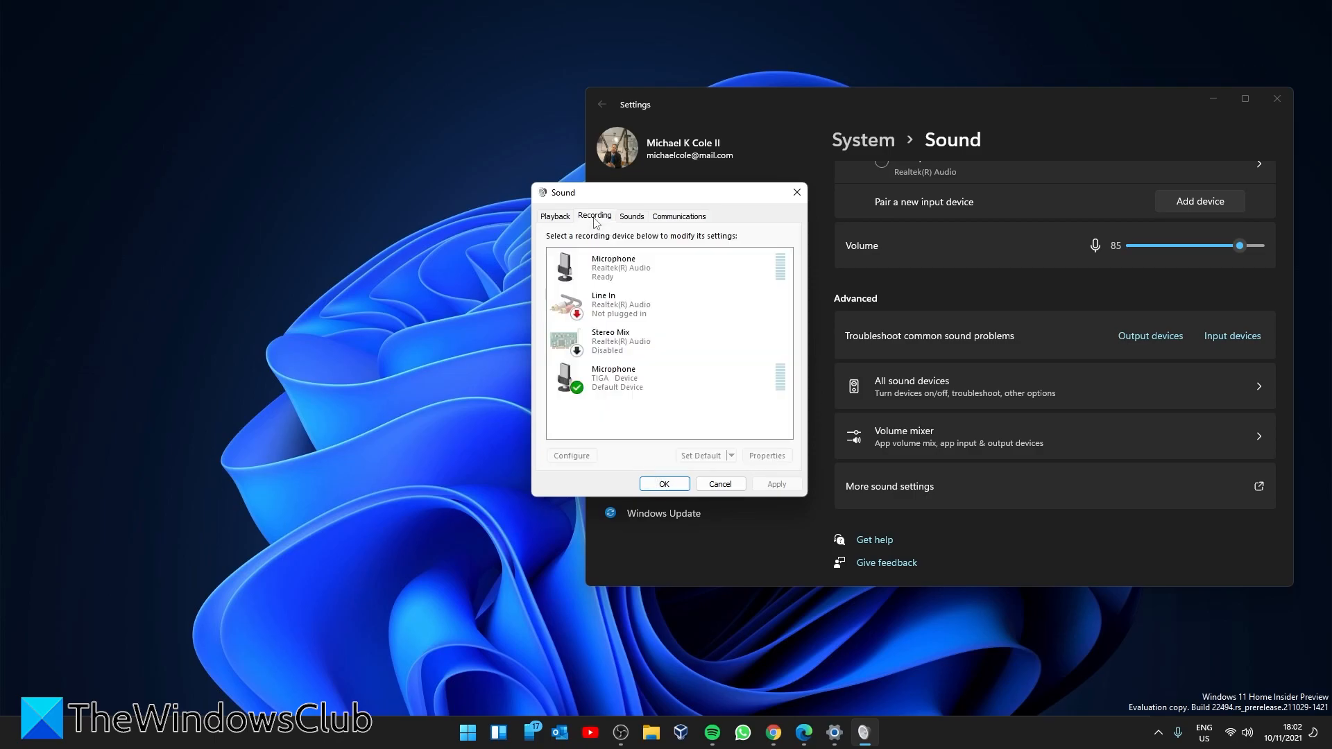
left_click(639, 267)
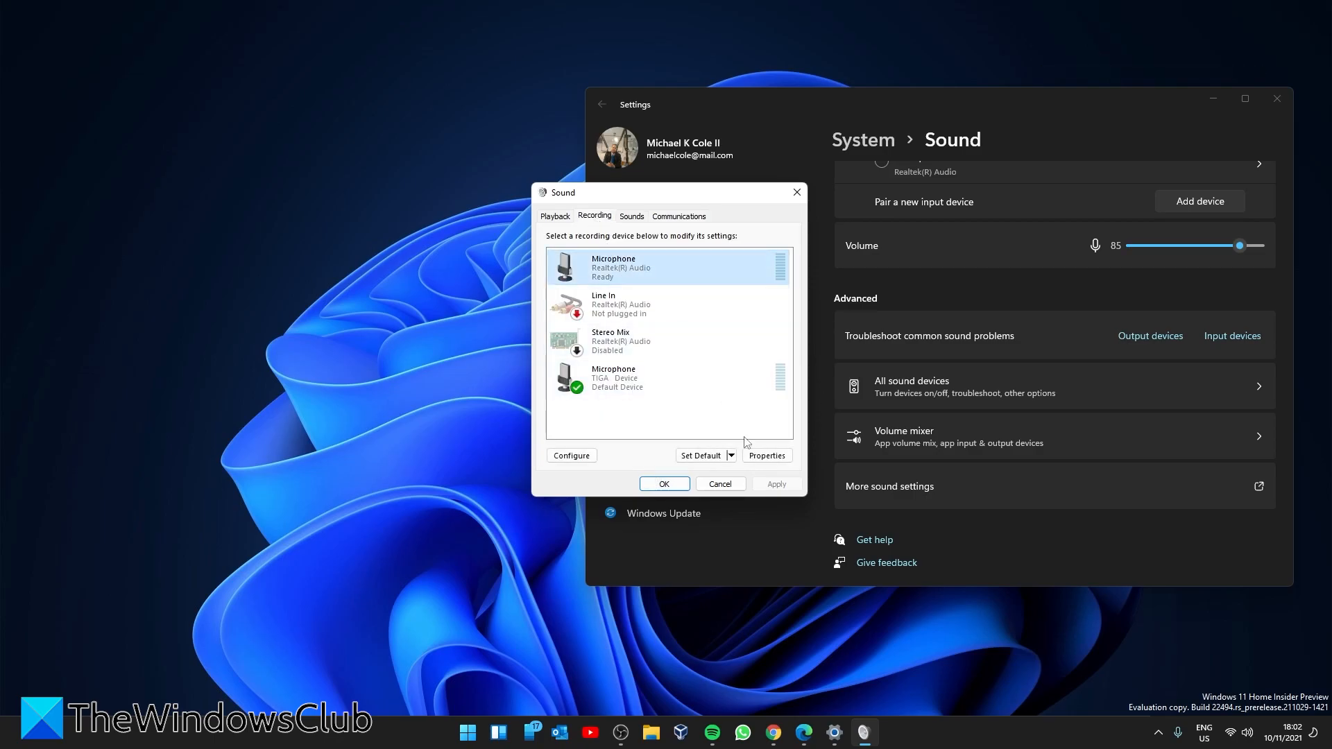
View the Realtek microphone's Levels: volume 72 with +24.0 dB boost
left_click(767, 456)
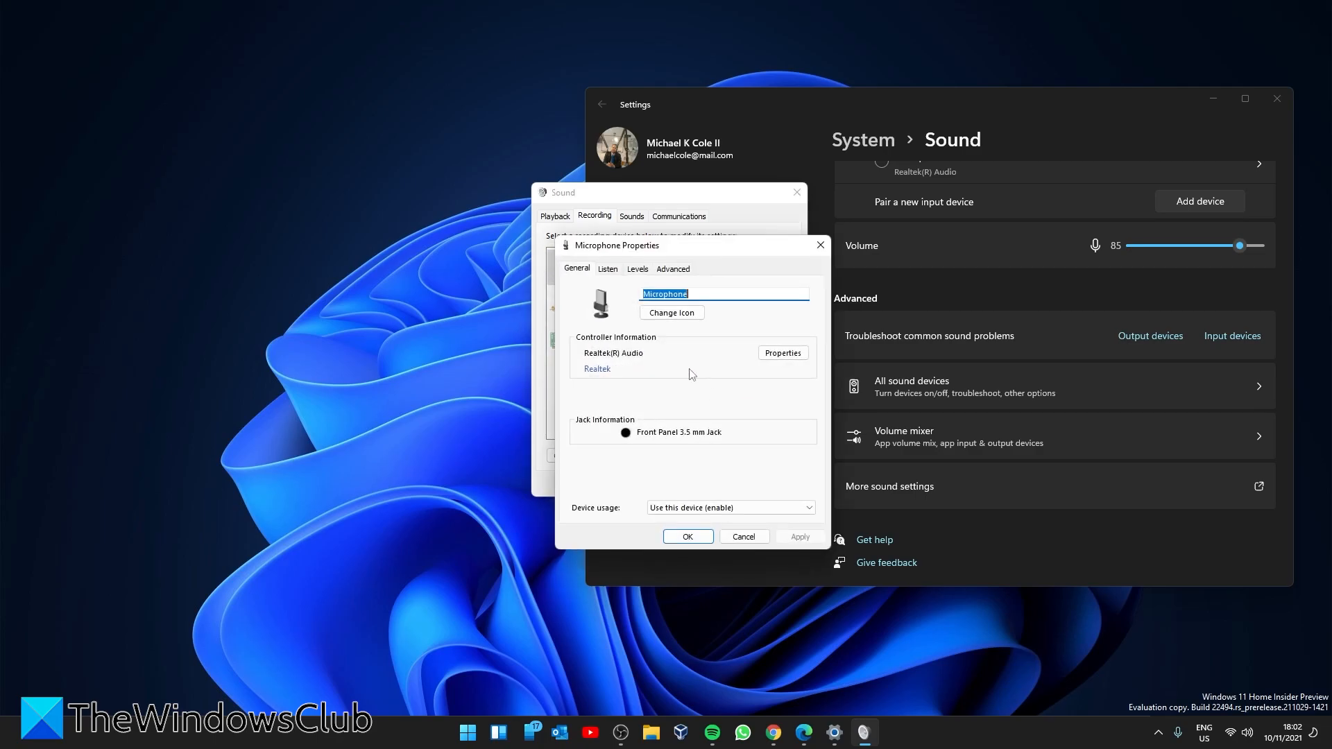
left_click(637, 269)
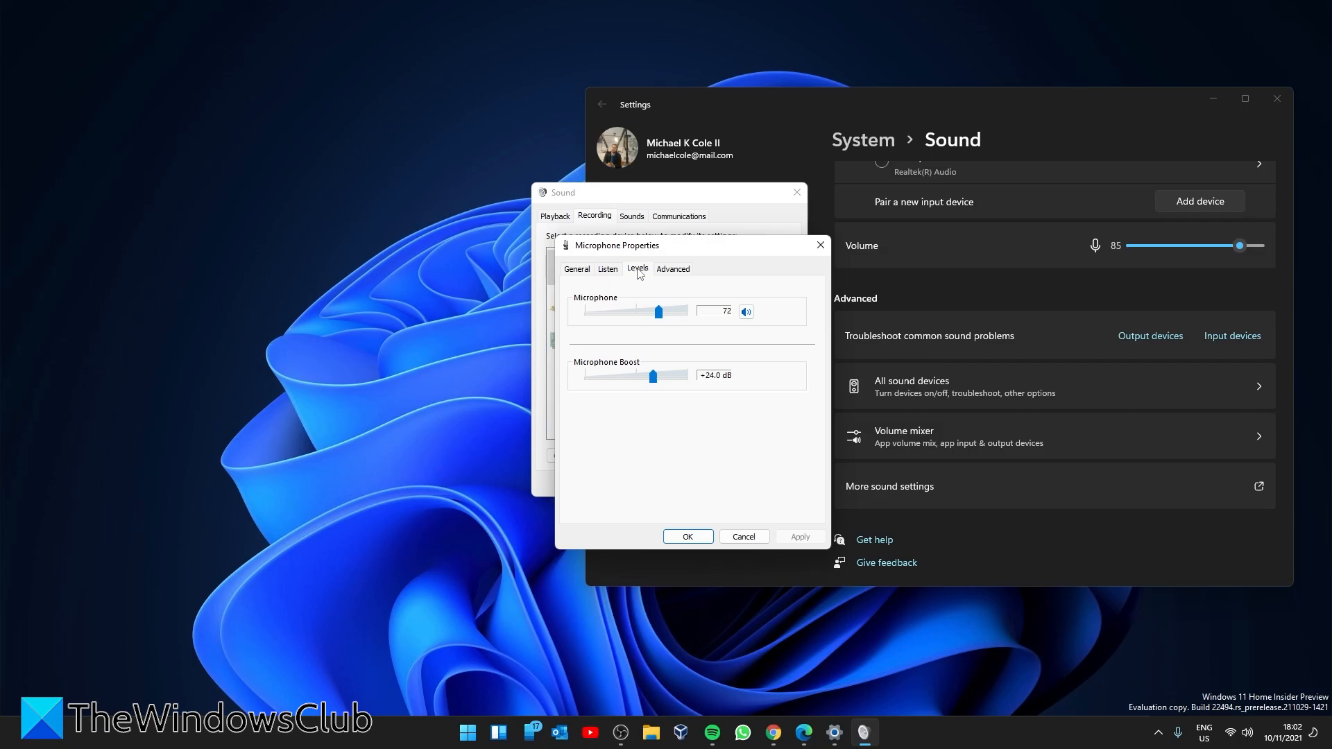
mouse_move(647, 300)
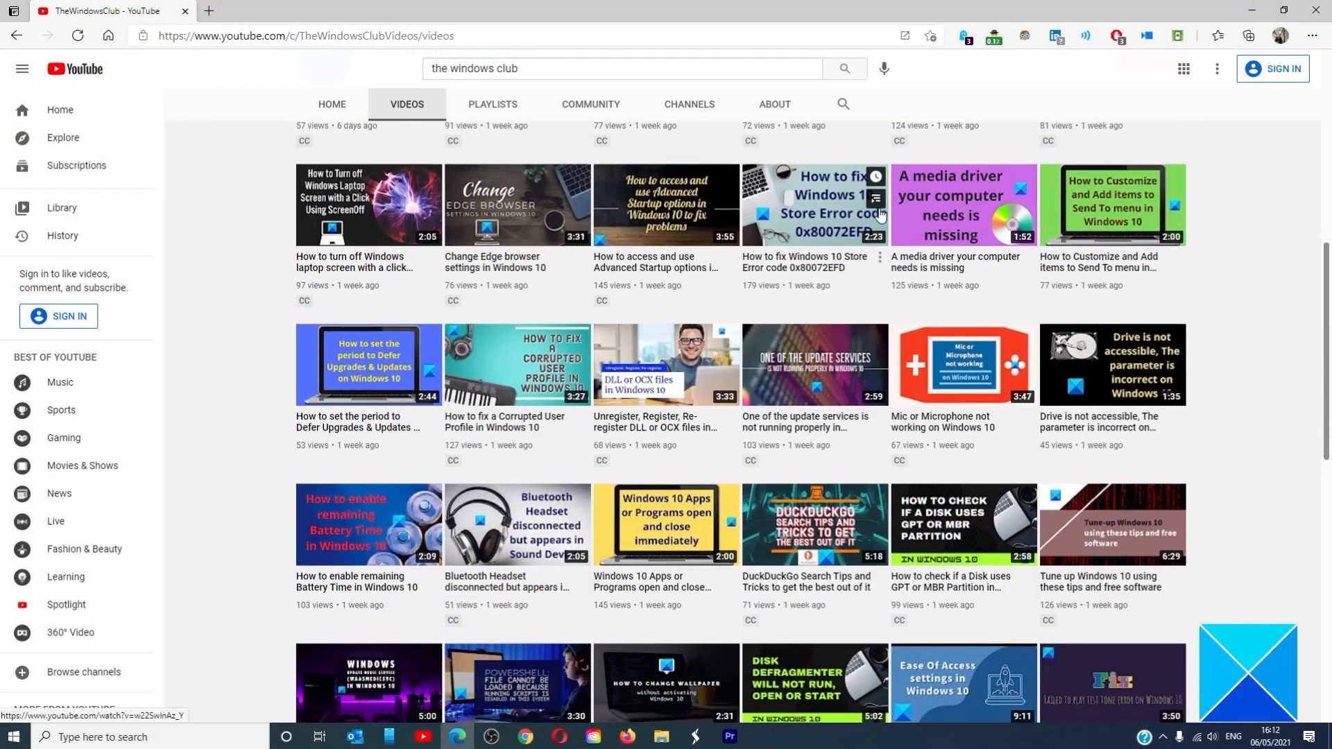
scroll("down", 3)
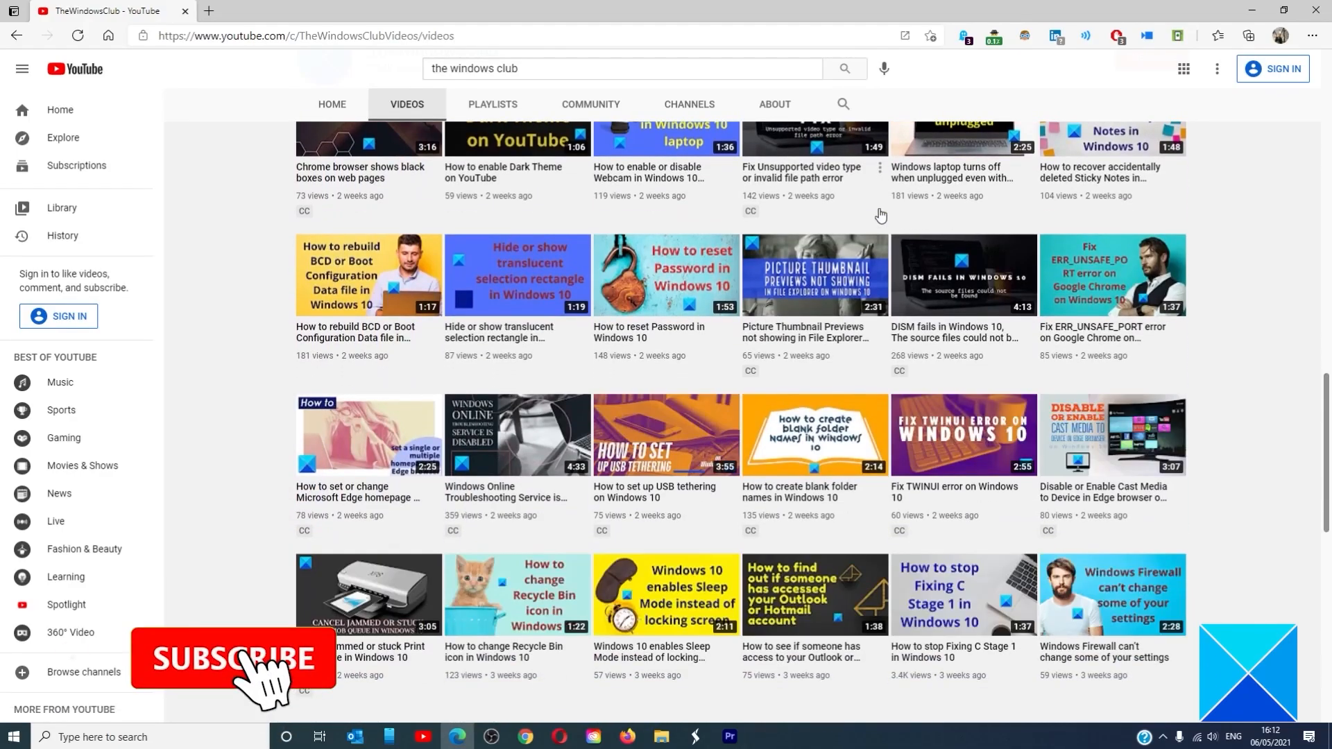